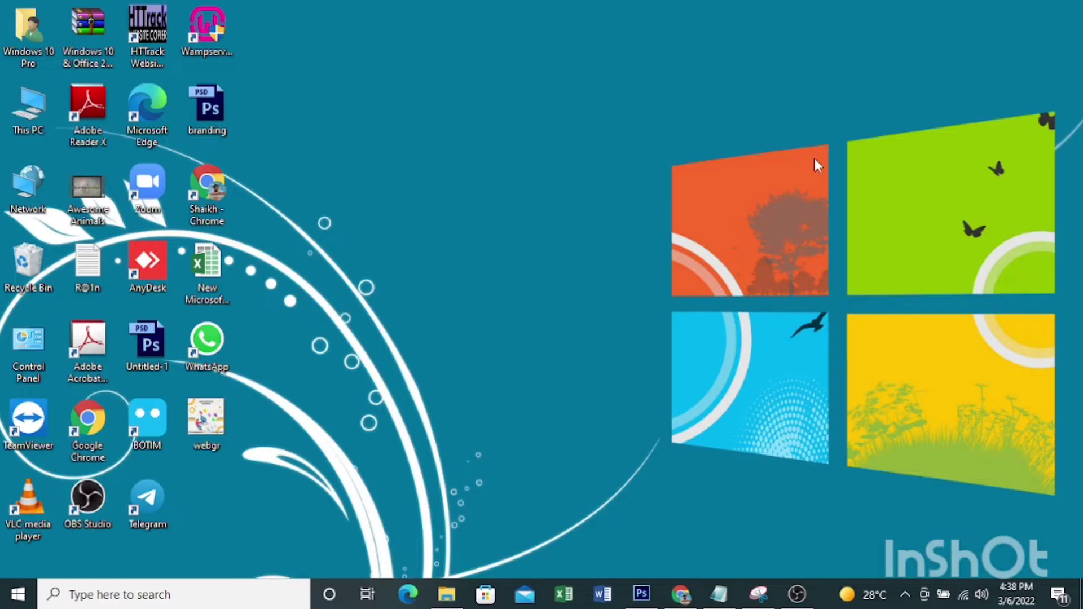
{"action": "mouse_move", "coordinate": [580, 201]}
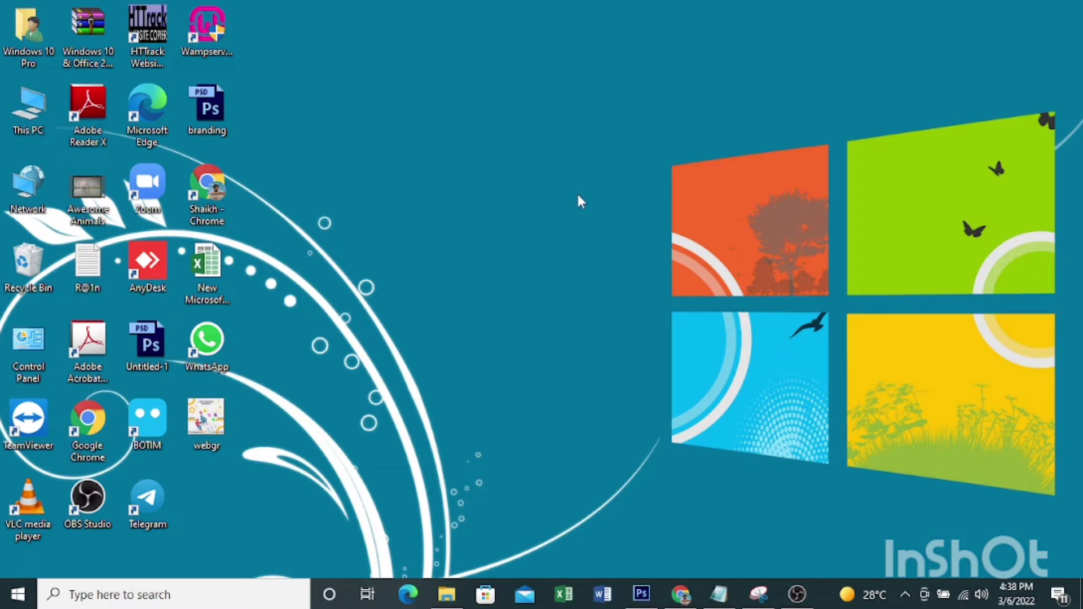
{"action": "mouse_move", "coordinate": [566, 227]}
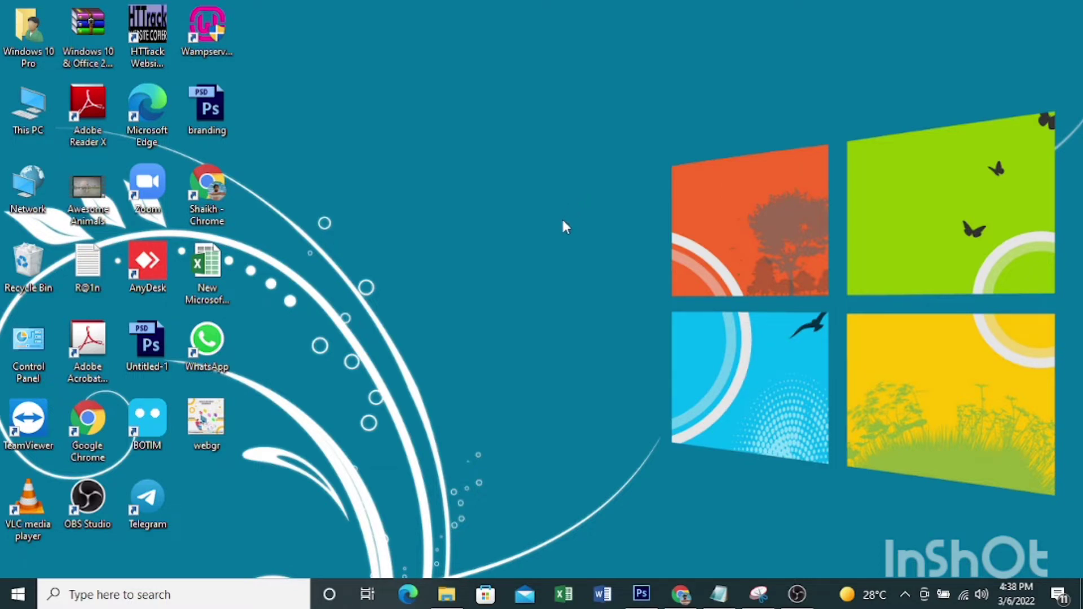
{"action": "mouse_move", "coordinate": [324, 501]}
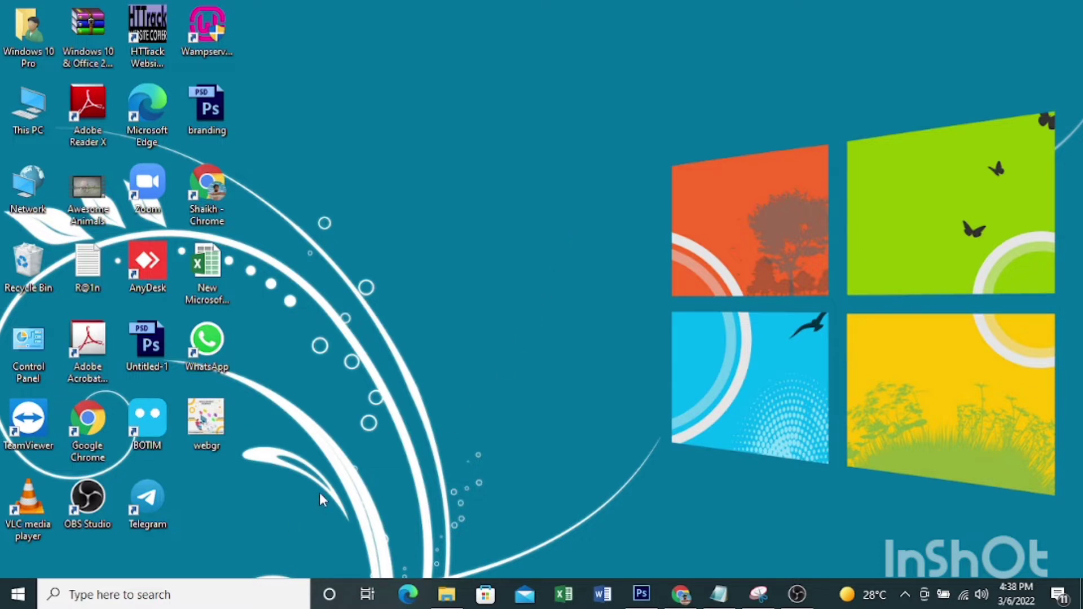
{"action": "mouse_move", "coordinate": [210, 587]}
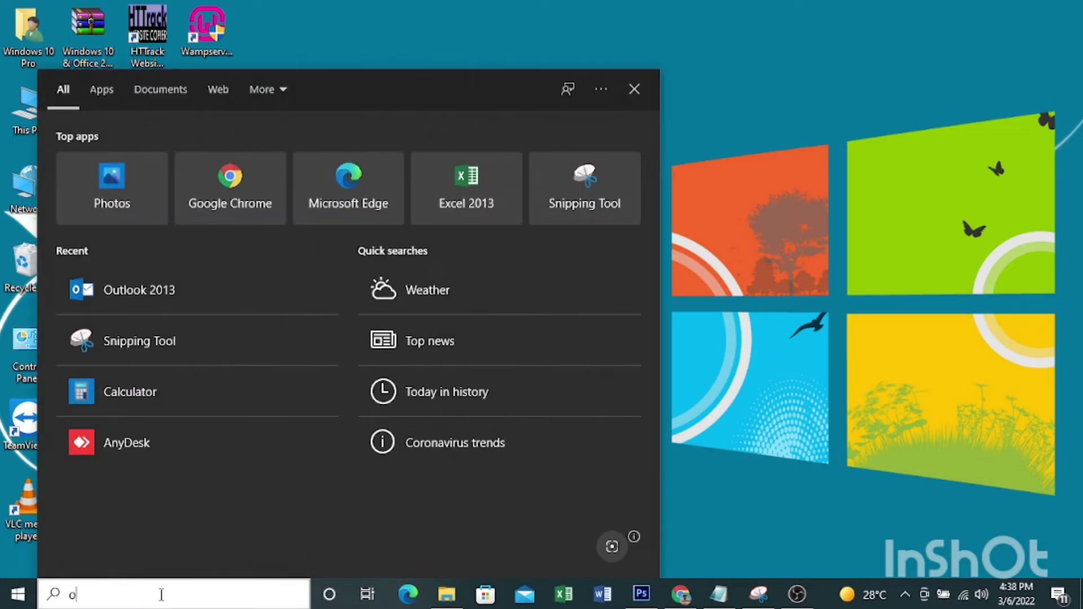
Step: Launch Outlook 2013 from the taskbar search and begin setting up an email account
{"action": "type", "text": "ut"}
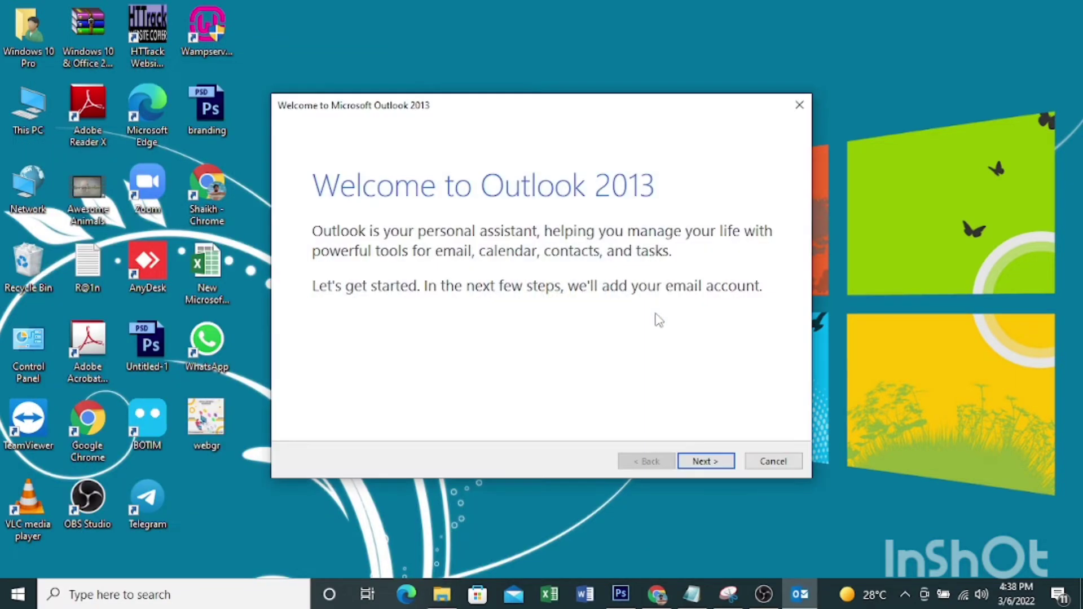
{"action": "left_click", "coordinate": [705, 461]}
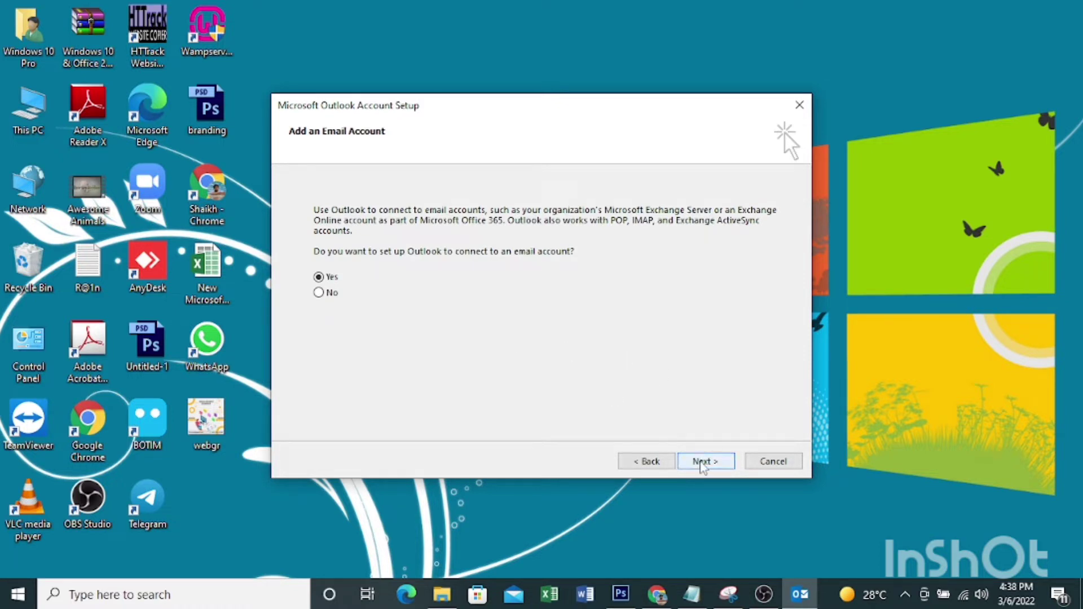
{"action": "left_click", "coordinate": [705, 461]}
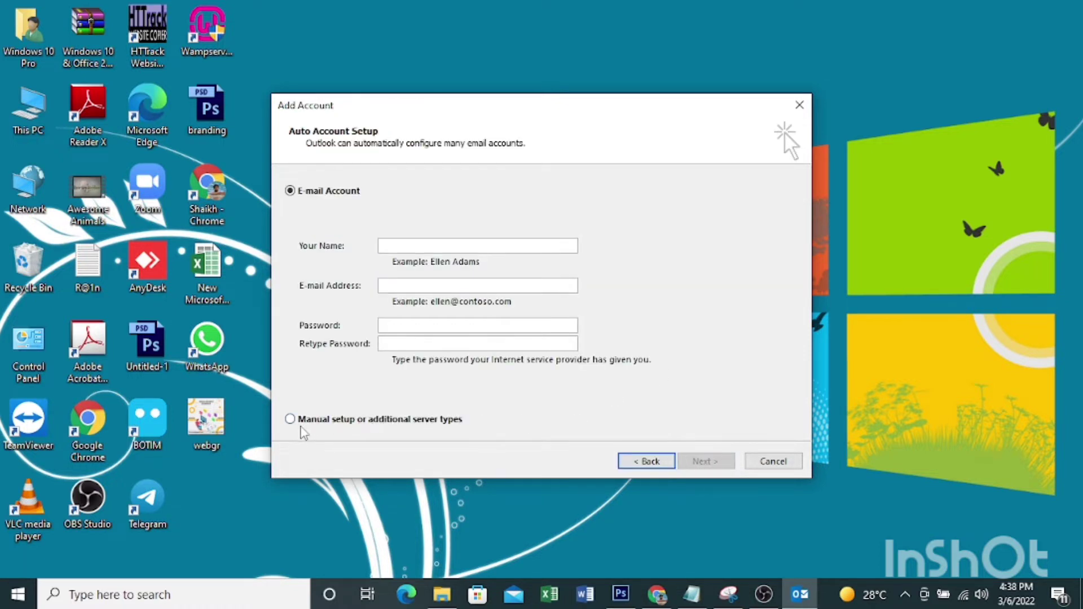
Step: Choose manual account setup and select POP or IMAP as the service
{"action": "left_click", "coordinate": [289, 419]}
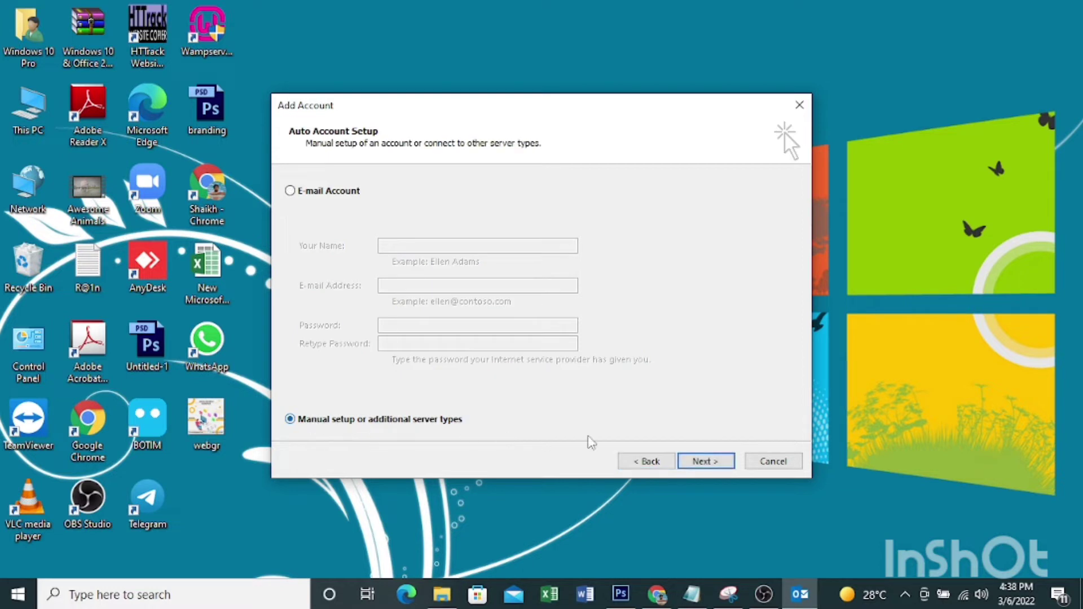
{"action": "left_click", "coordinate": [704, 460]}
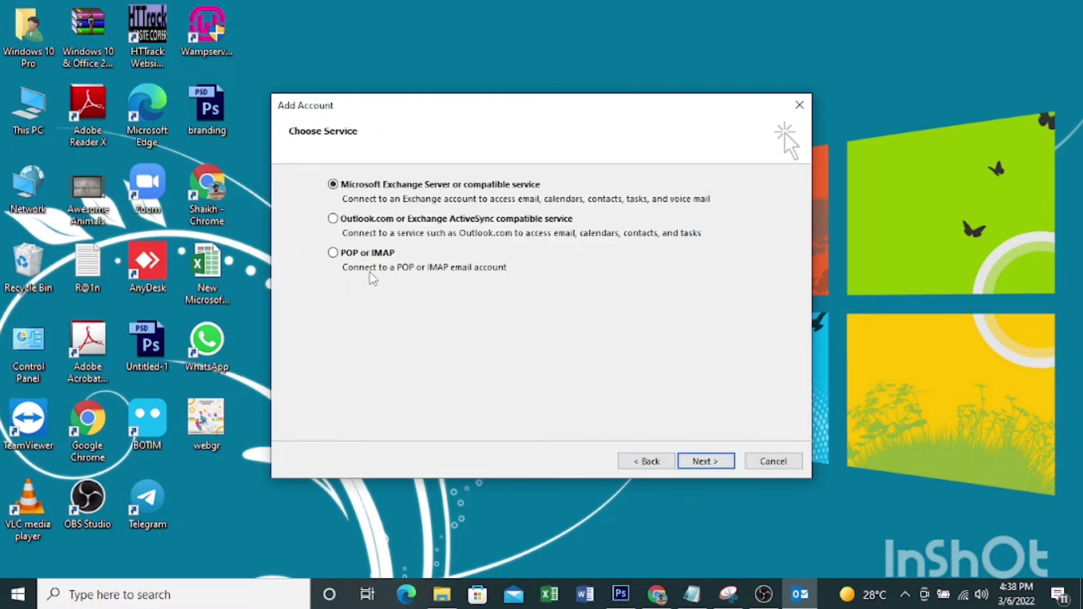
{"action": "mouse_move", "coordinate": [359, 266]}
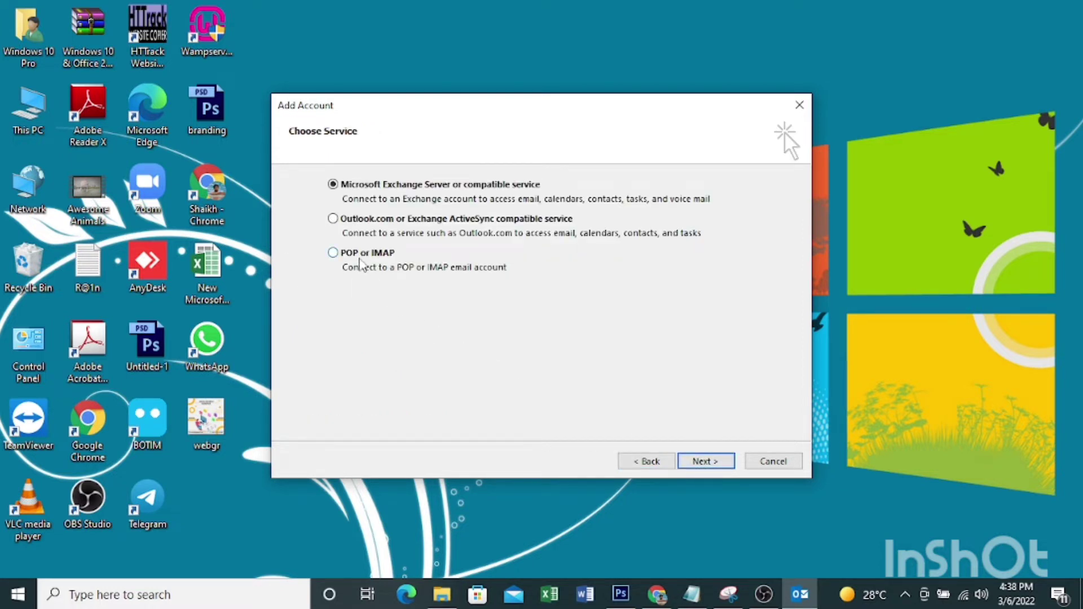
{"action": "left_click", "coordinate": [332, 252]}
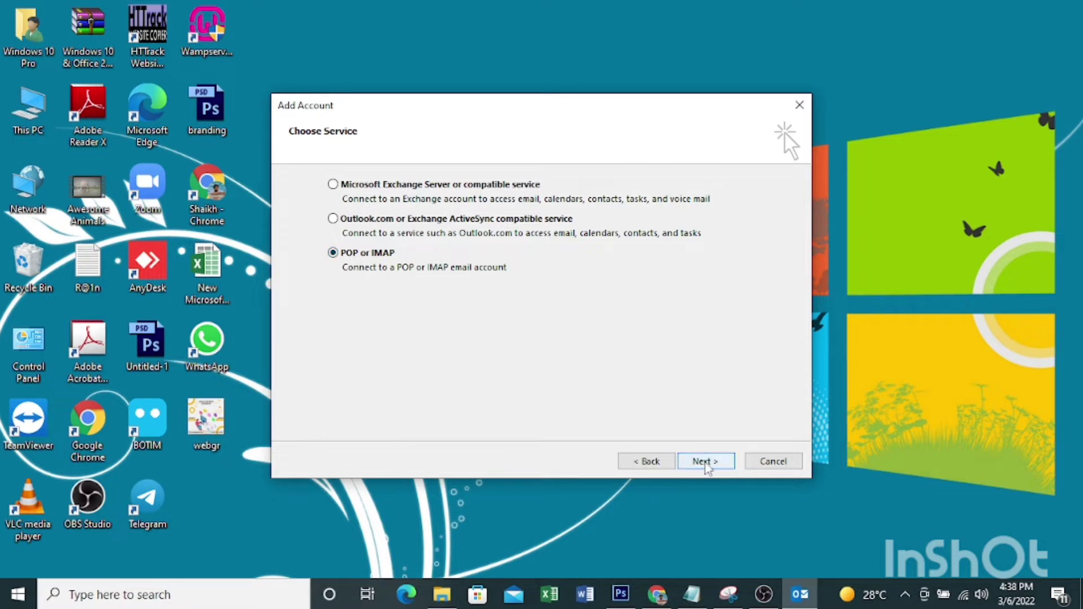
{"action": "left_click", "coordinate": [704, 460]}
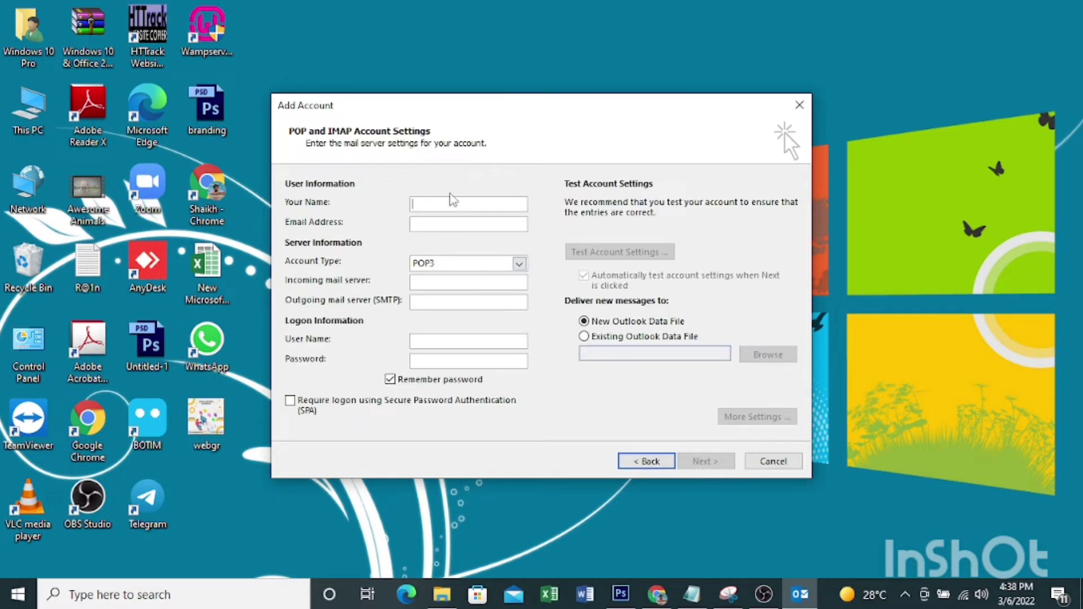
{"action": "mouse_move", "coordinate": [697, 160]}
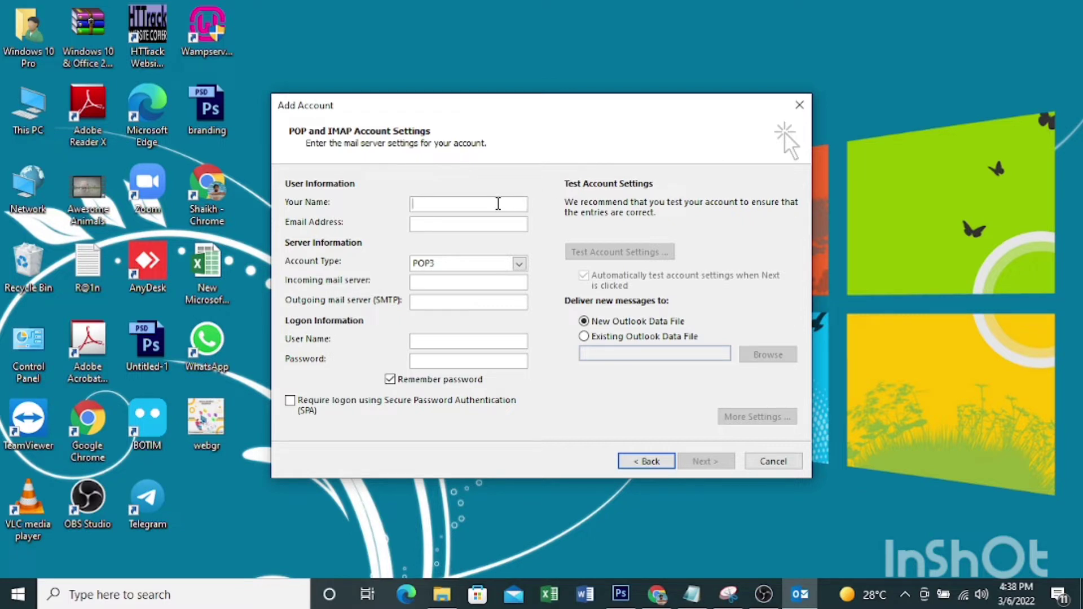
{"action": "type", "text": "Muhammed"}
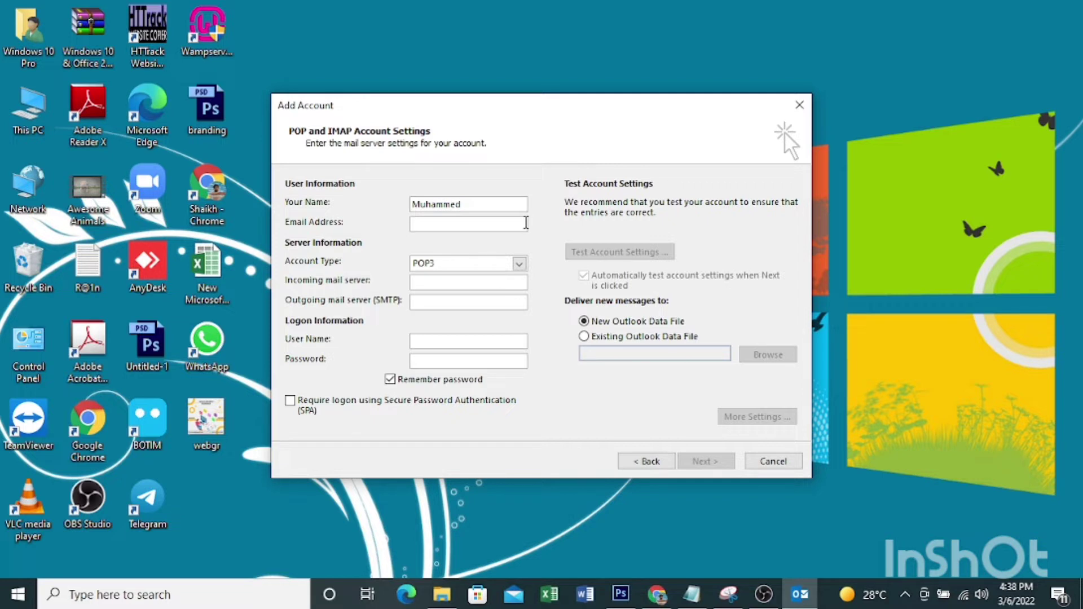
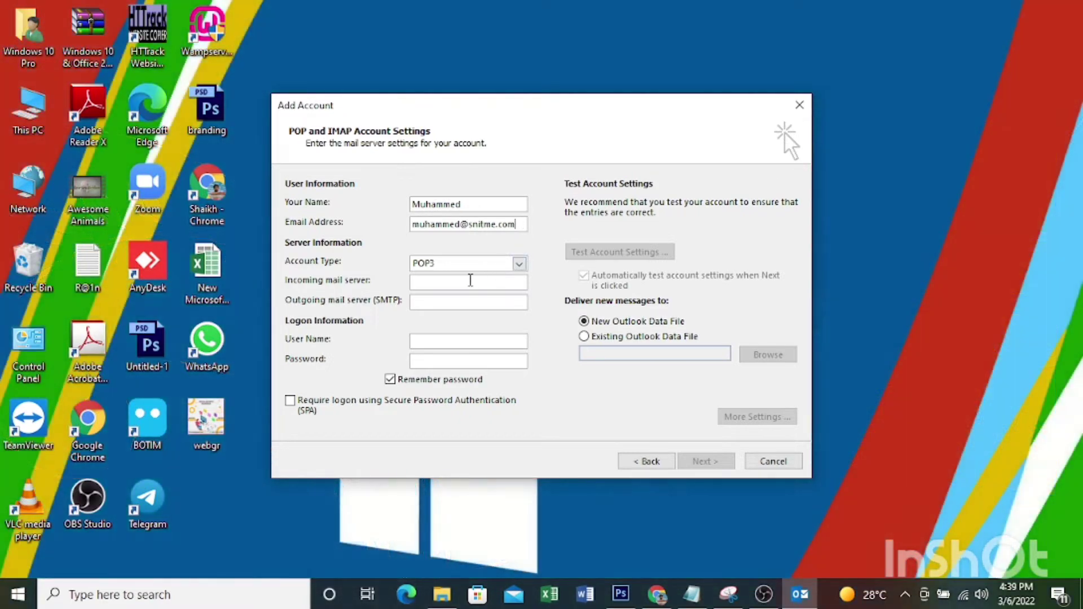
{"action": "mouse_move", "coordinate": [330, 290]}
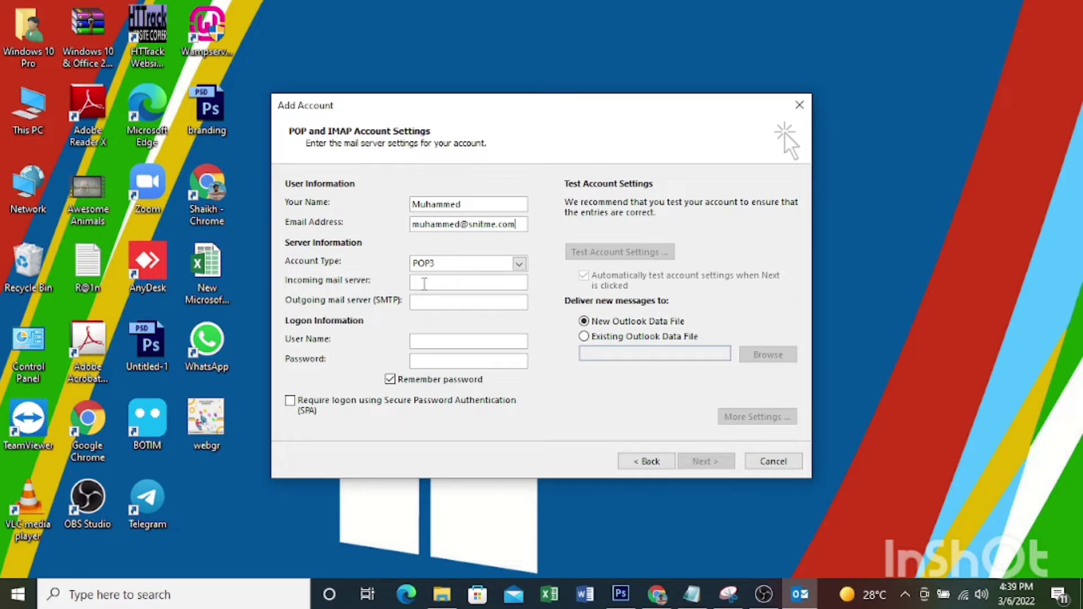
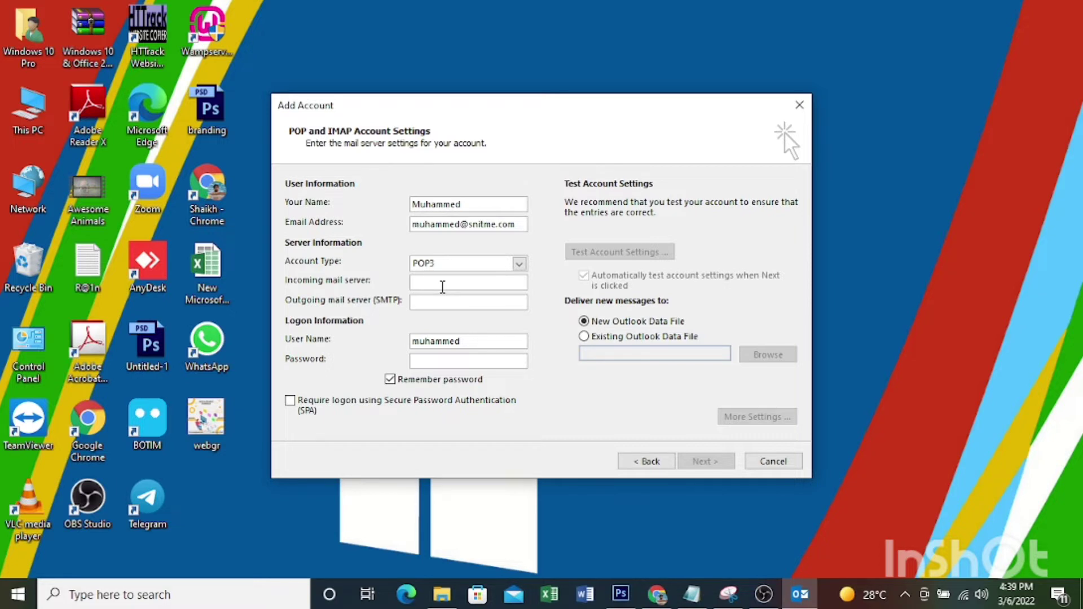
Step: Enter the incoming and outgoing mail servers beginning with 'mail.'
{"action": "type", "text": "mail.snitme.co"}
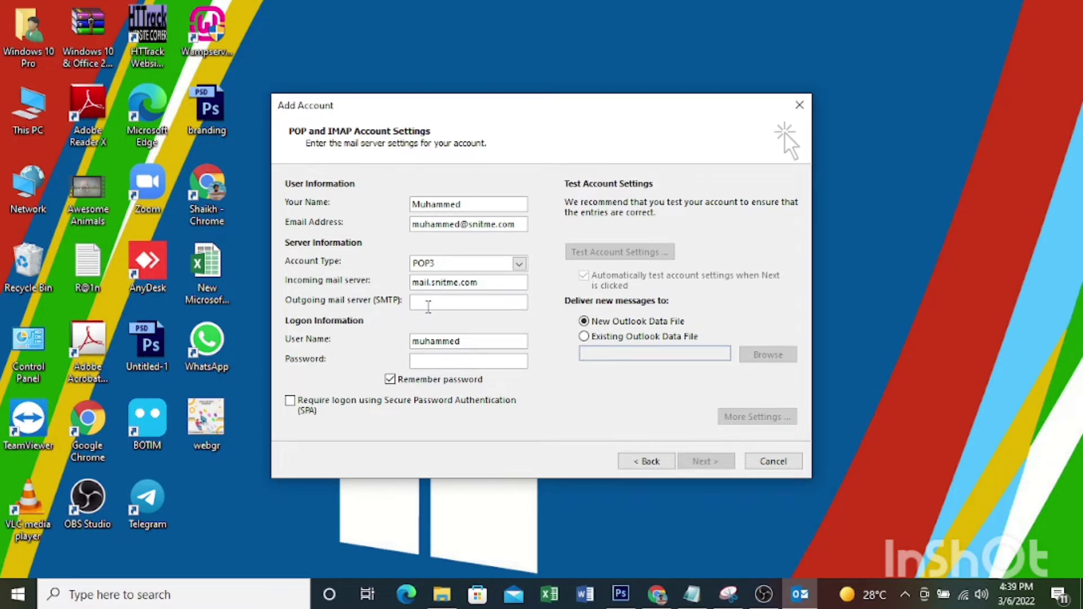
{"action": "type", "text": "mail.snitme.com"}
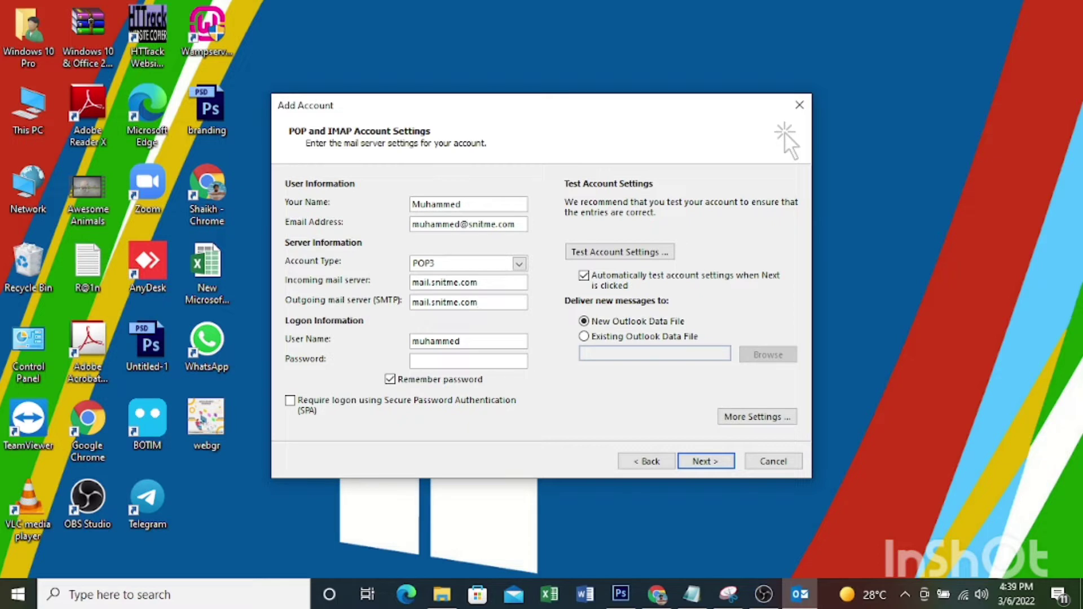
{"action": "left_click", "coordinate": [467, 282]}
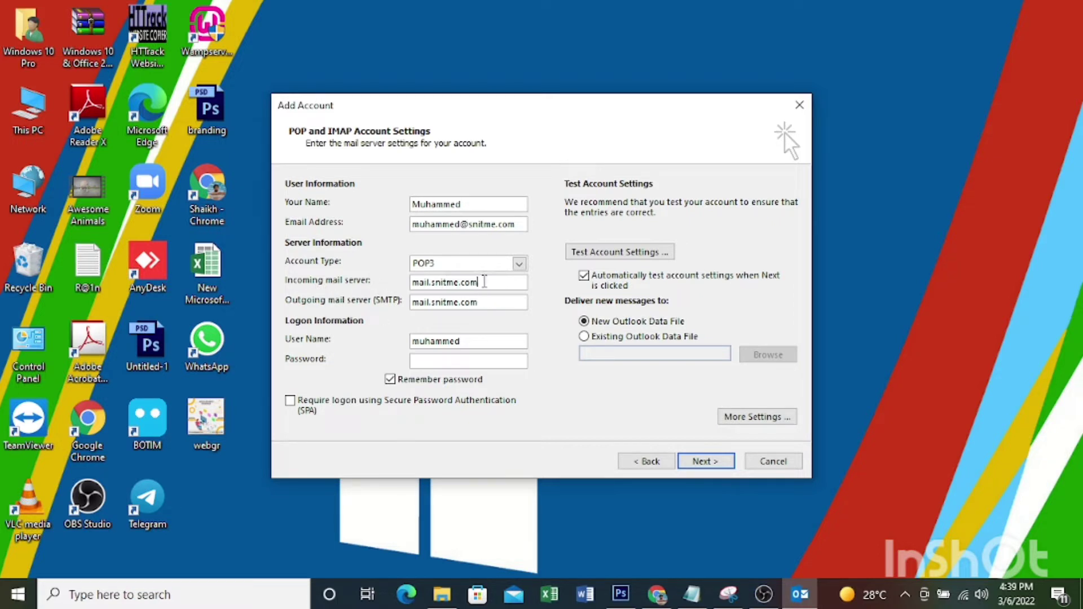
{"action": "mouse_move", "coordinate": [489, 308]}
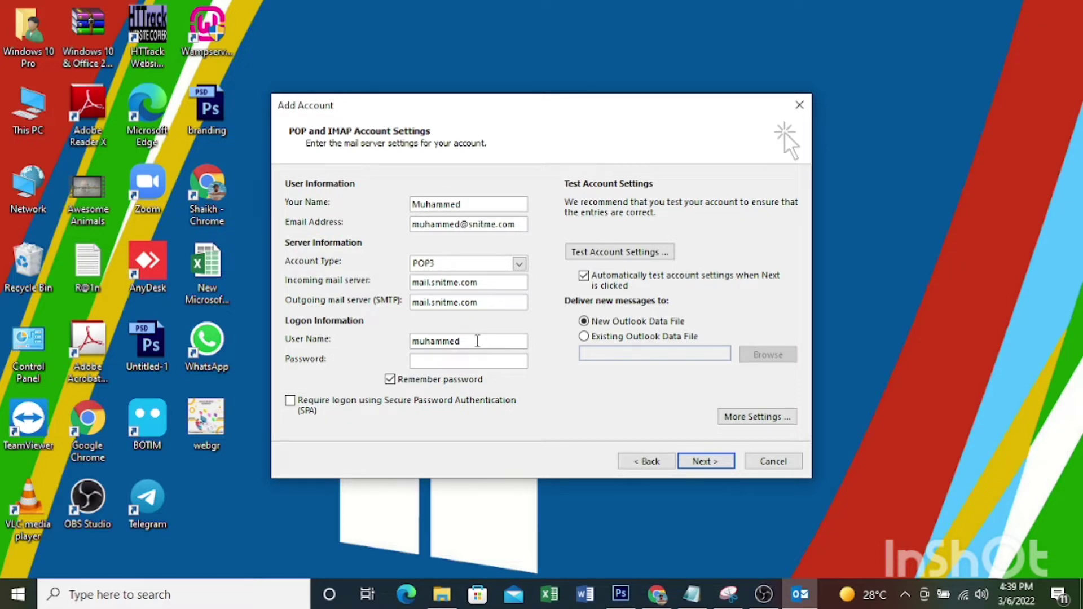
{"action": "type", "text": "@"}
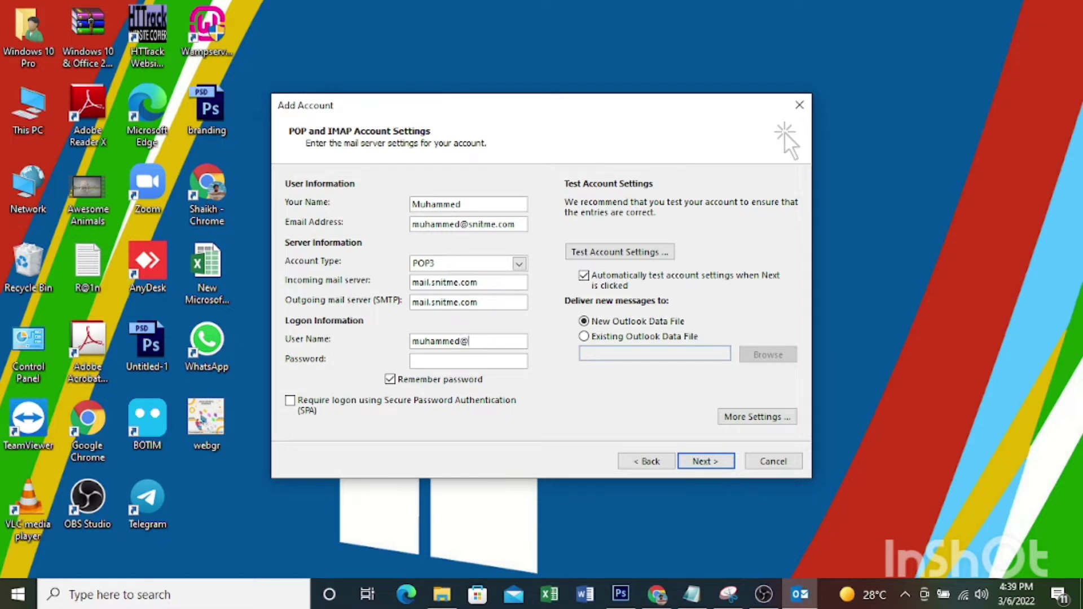
{"action": "type", "text": "snitme.c"}
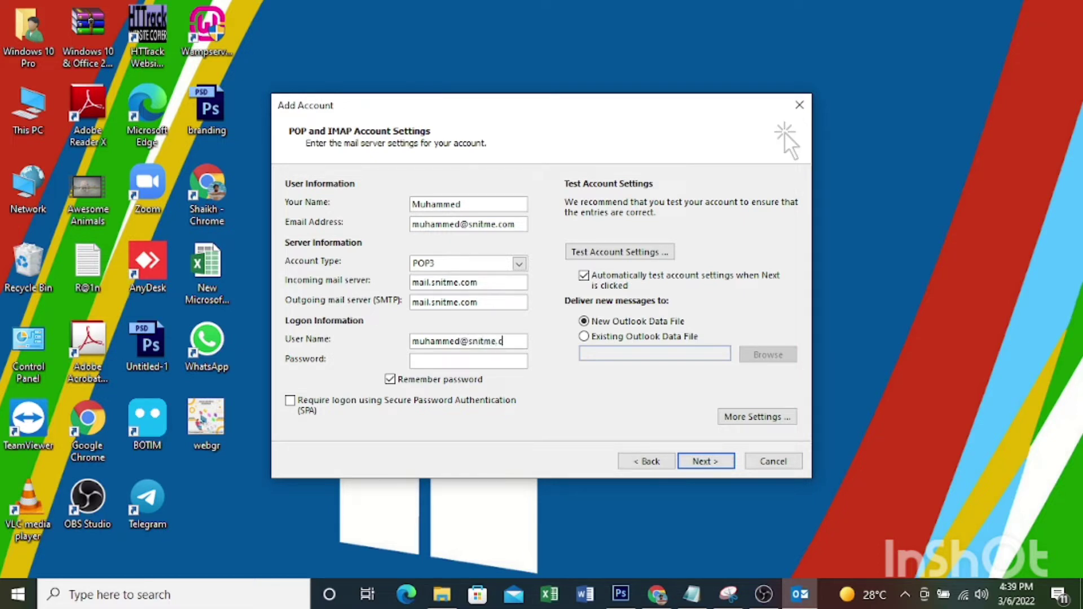
{"action": "left_click", "coordinate": [467, 361]}
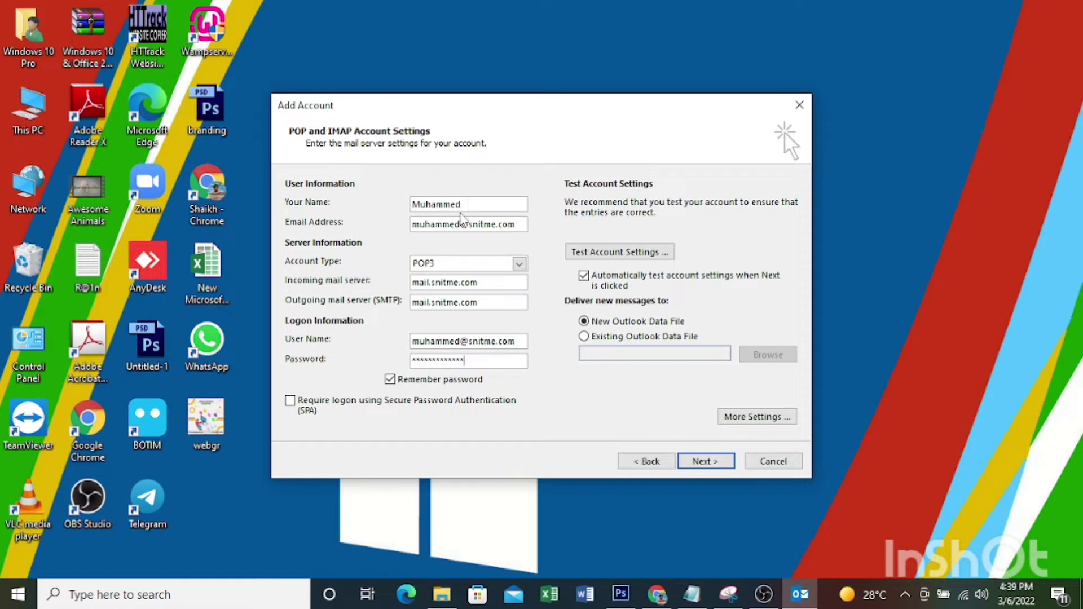
{"action": "mouse_move", "coordinate": [429, 298]}
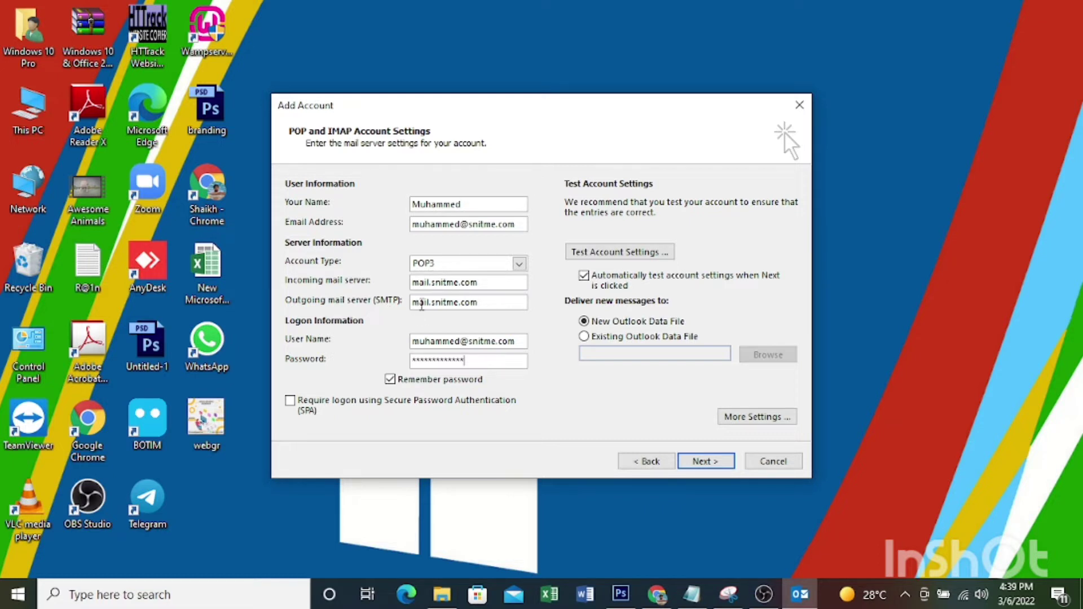
{"action": "mouse_move", "coordinate": [443, 340]}
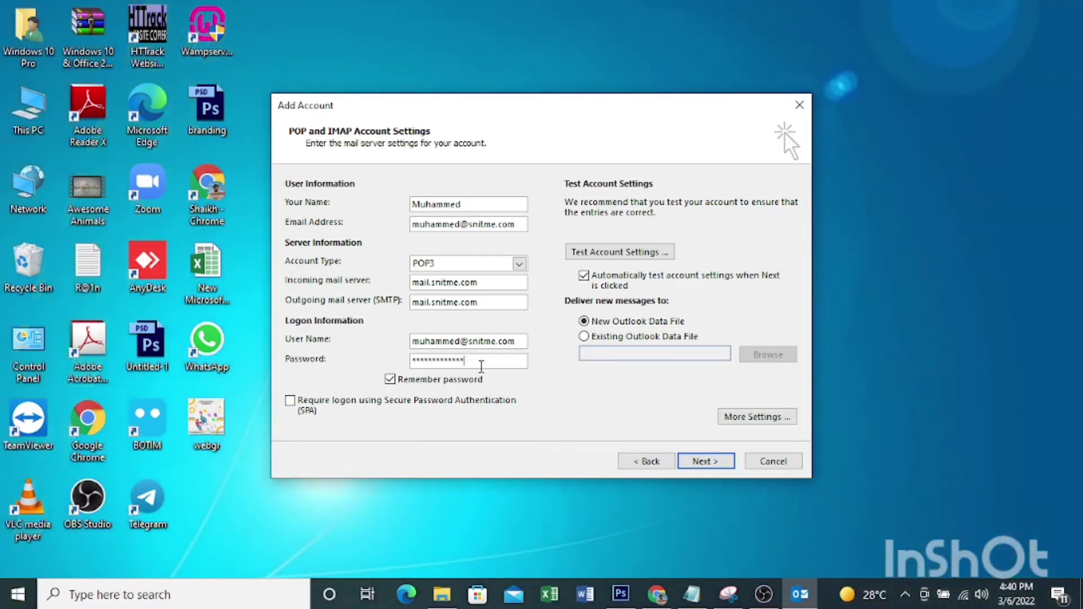
{"action": "mouse_move", "coordinate": [712, 430]}
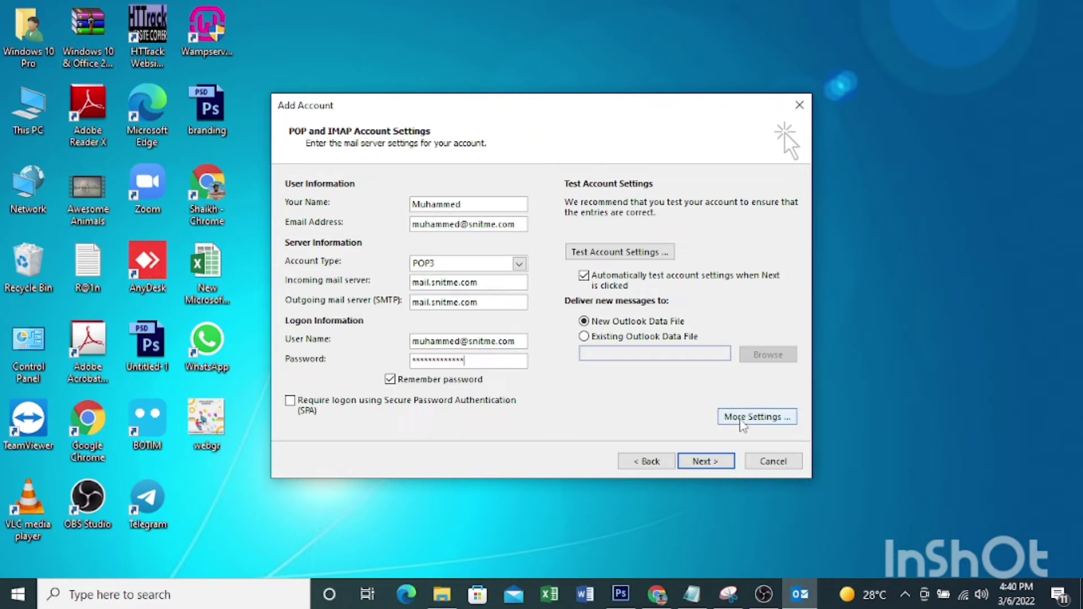
Step: In More Settings, require authentication for the outgoing SMTP server using incoming settings
{"action": "left_click", "coordinate": [756, 416]}
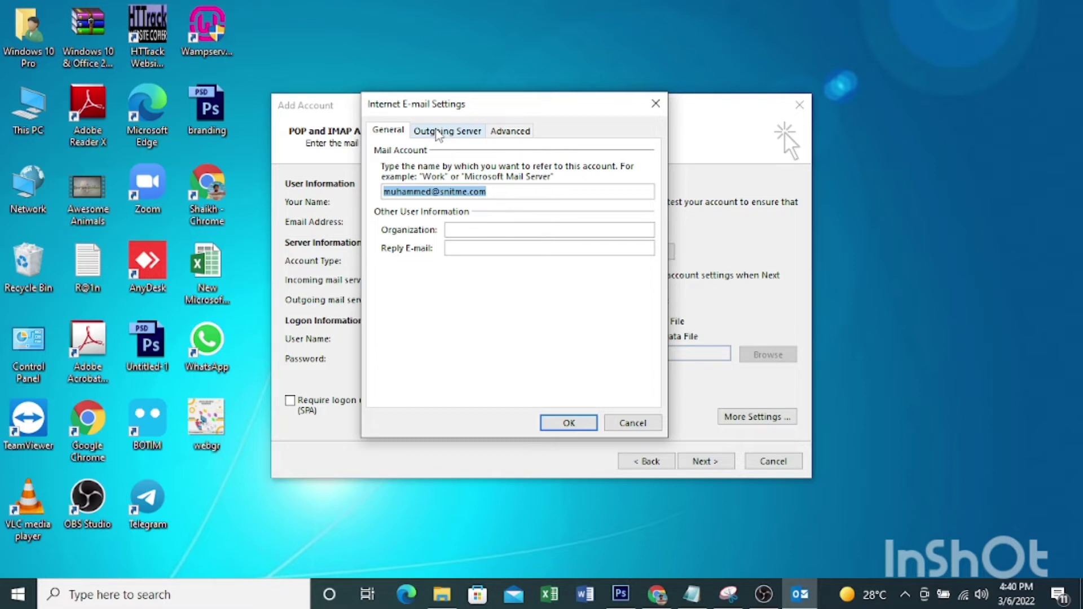
{"action": "left_click", "coordinate": [447, 131]}
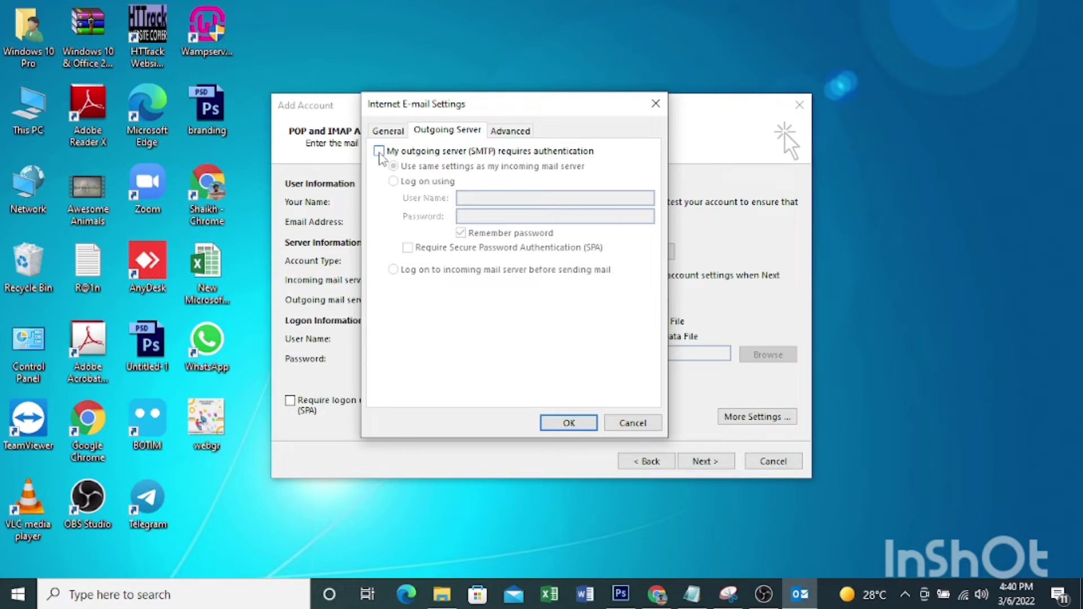
{"action": "left_click", "coordinate": [379, 150]}
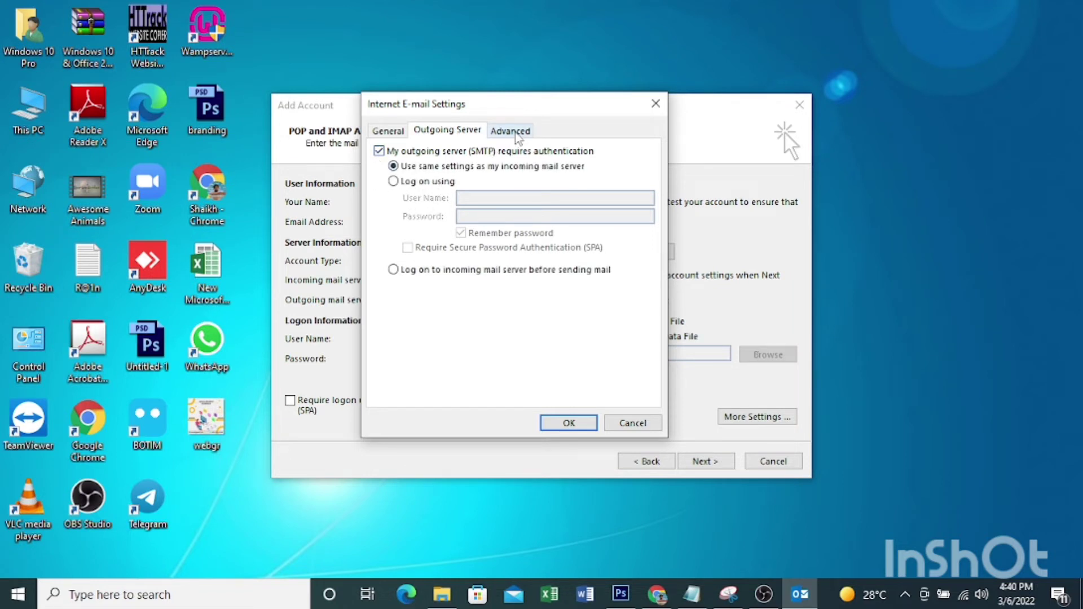
Step: In Advanced settings, require SSL for incoming POP3 (port 995) and set SMTP port to 587
{"action": "left_click", "coordinate": [509, 131]}
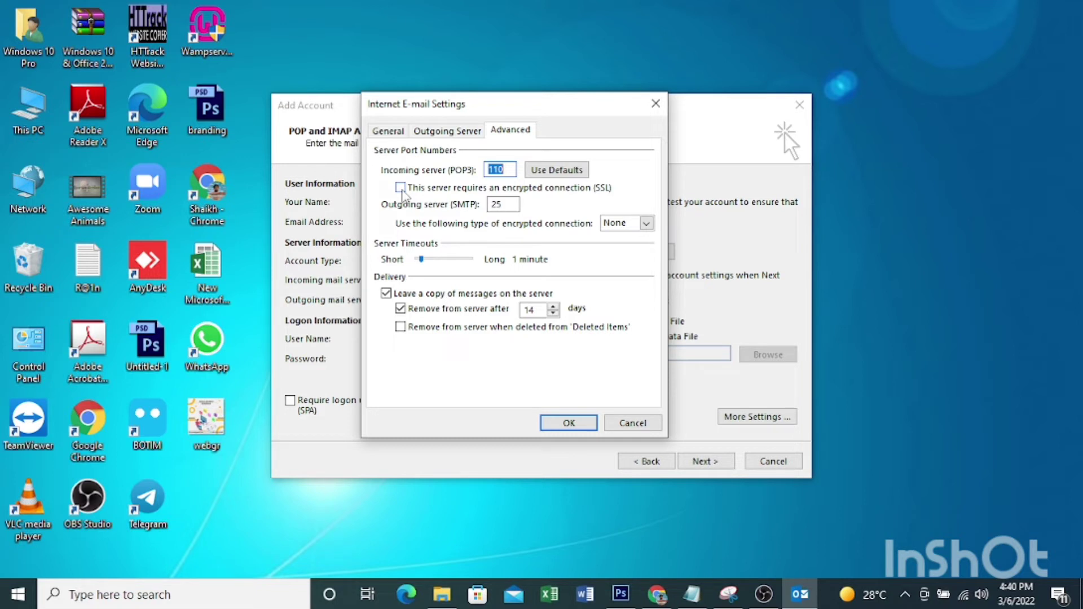
{"action": "left_click", "coordinate": [399, 187]}
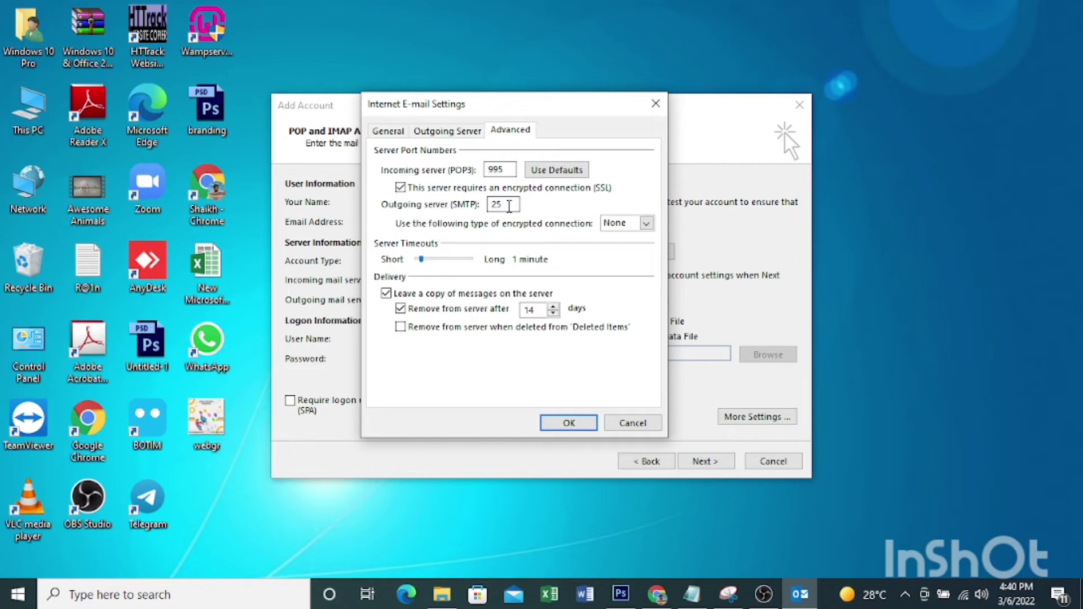
{"action": "triple_click", "coordinate": [496, 204]}
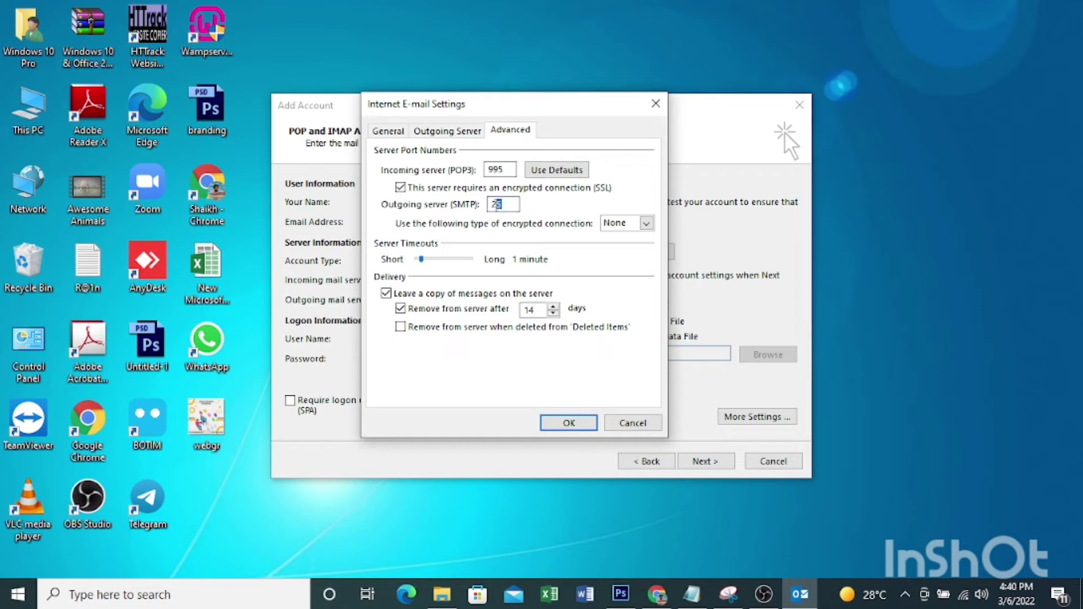
{"action": "triple_click", "coordinate": [503, 204]}
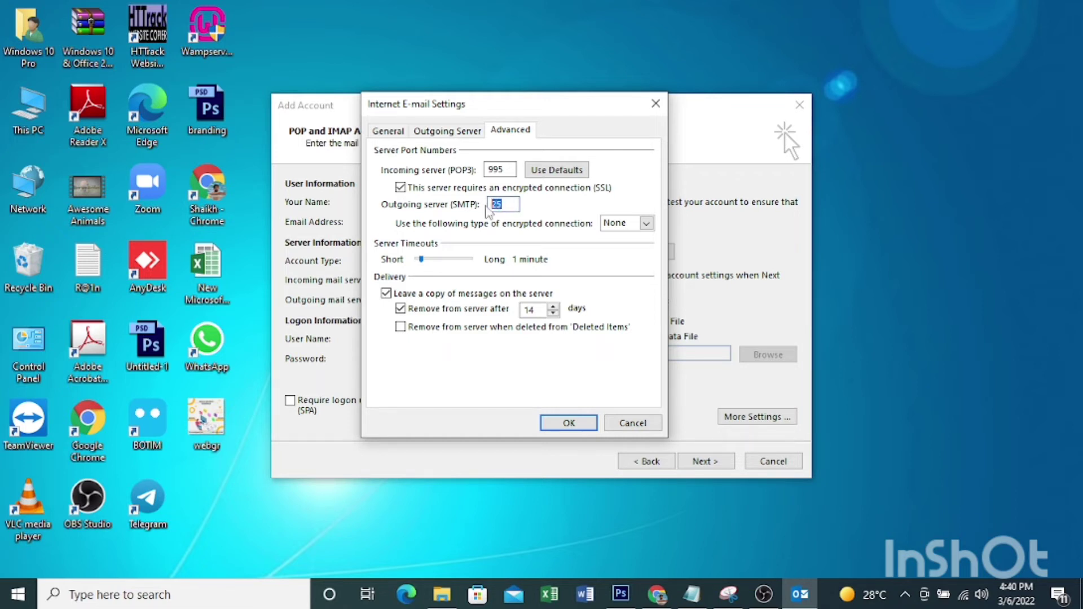
{"action": "type", "text": "587"}
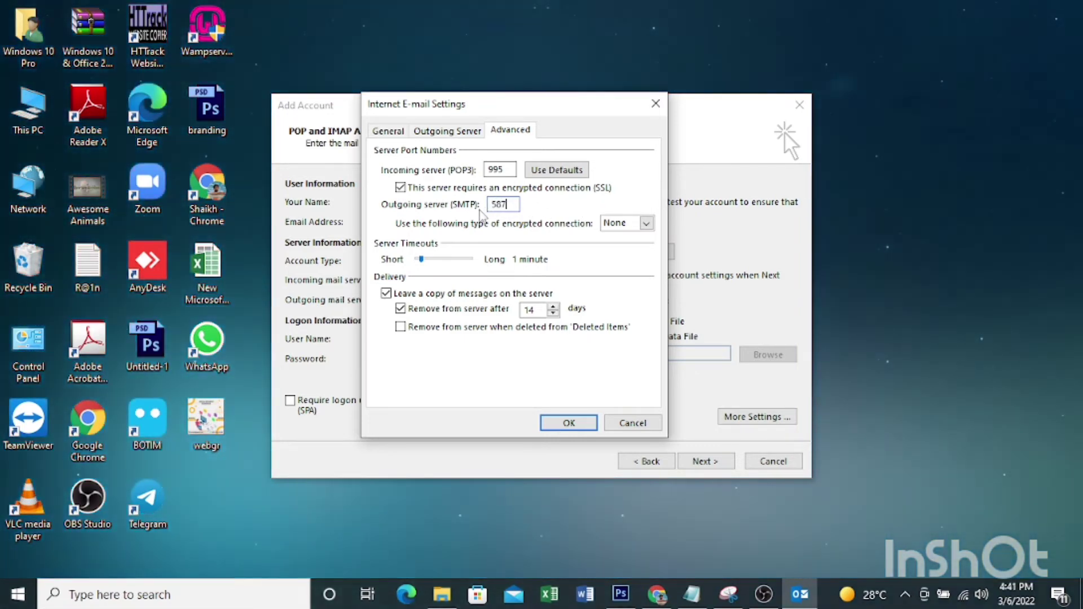
{"action": "mouse_move", "coordinate": [548, 220]}
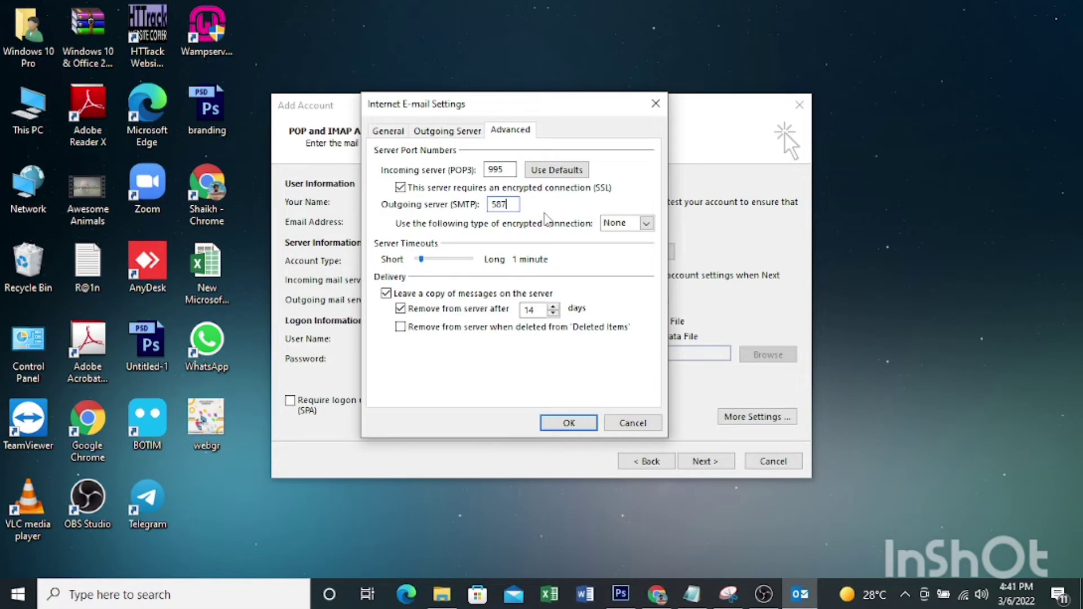
{"action": "mouse_move", "coordinate": [556, 225]}
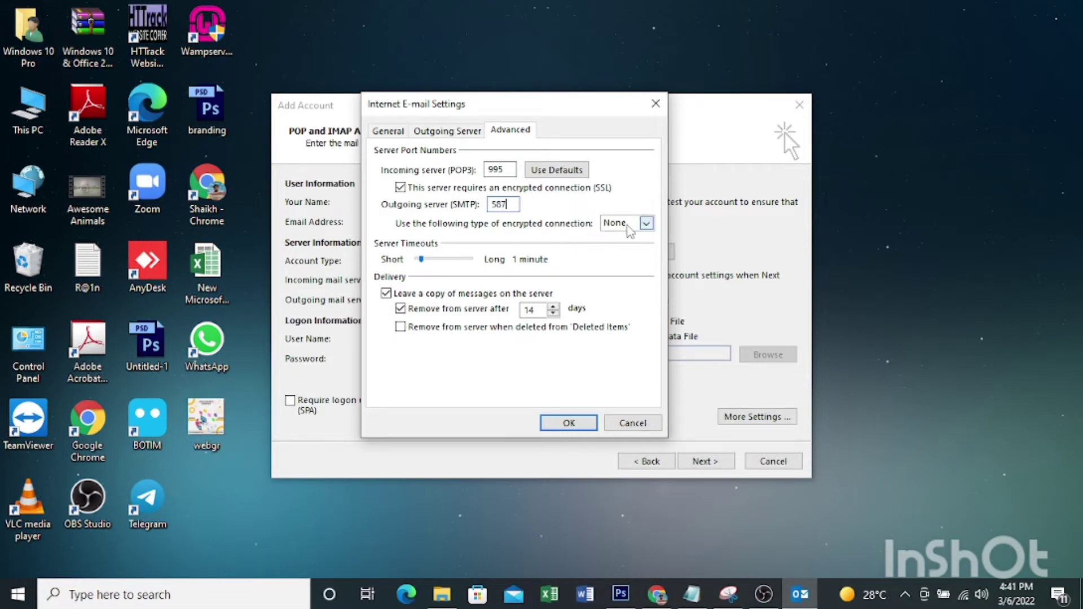
Step: Set the outgoing SMTP encrypted connection type to TLS
{"action": "left_click", "coordinate": [618, 223]}
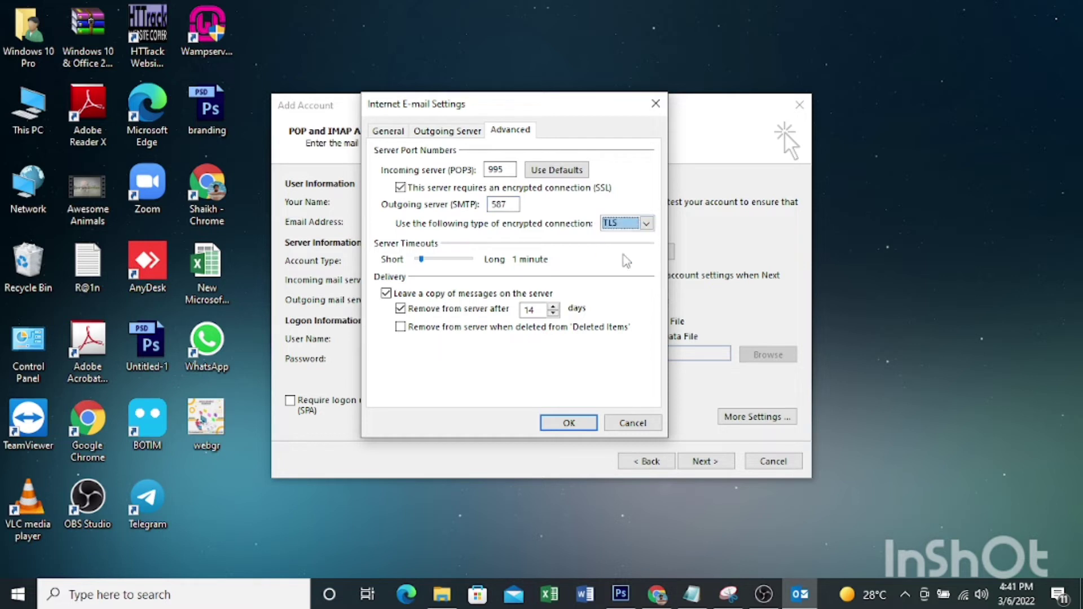
{"action": "mouse_move", "coordinate": [607, 345]}
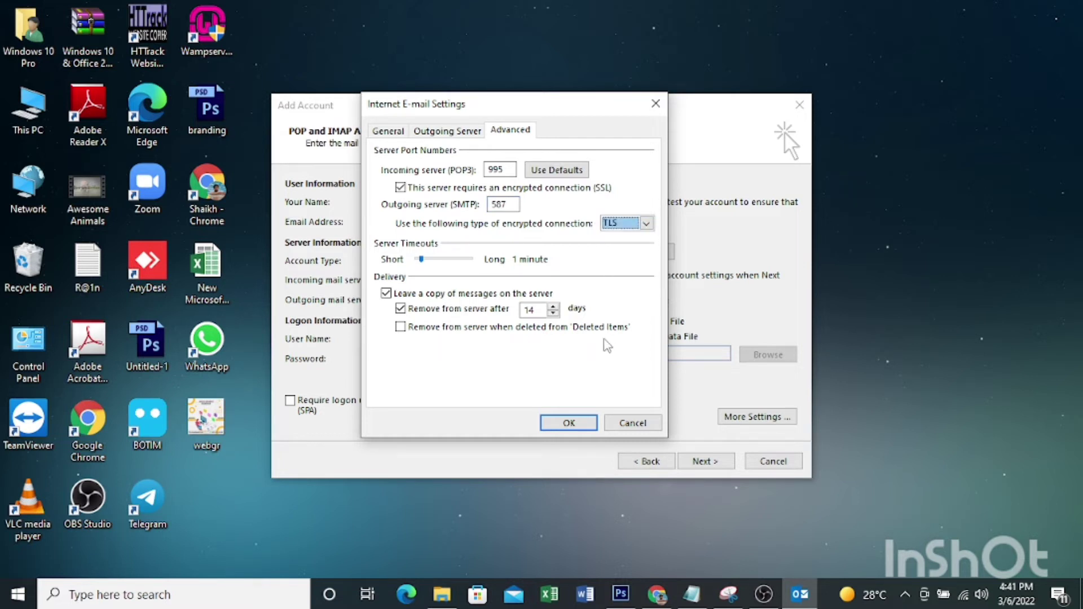
{"action": "mouse_move", "coordinate": [592, 306]}
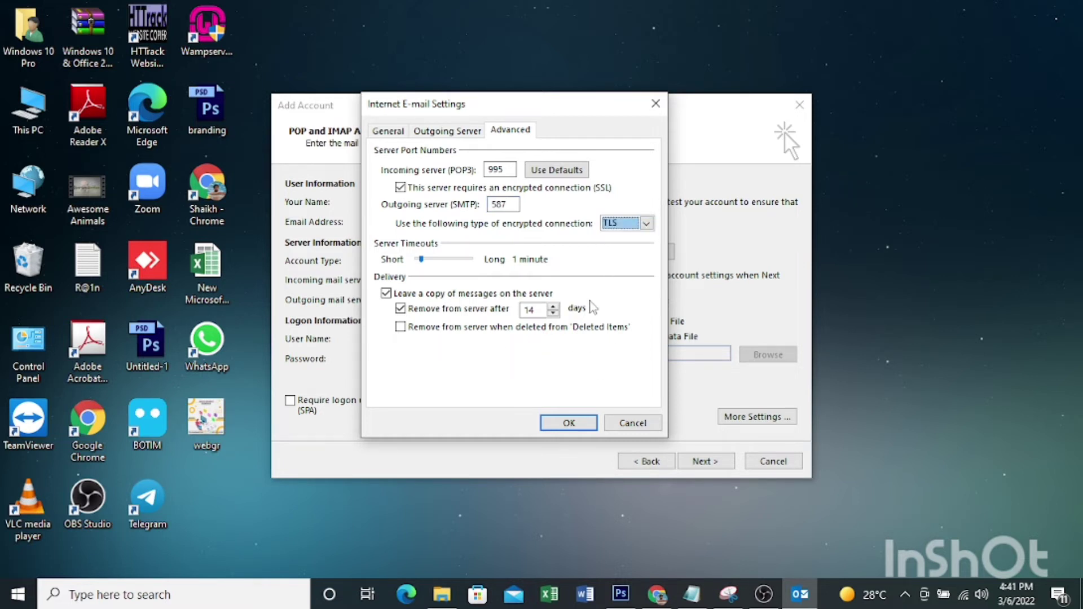
{"action": "mouse_move", "coordinate": [423, 181]}
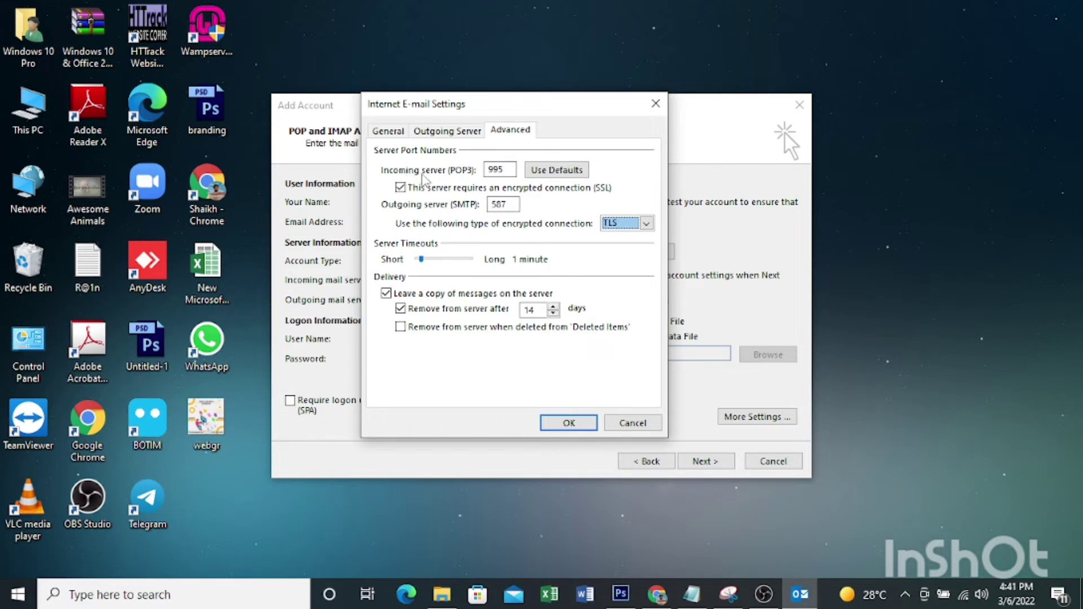
{"action": "mouse_move", "coordinate": [456, 181]}
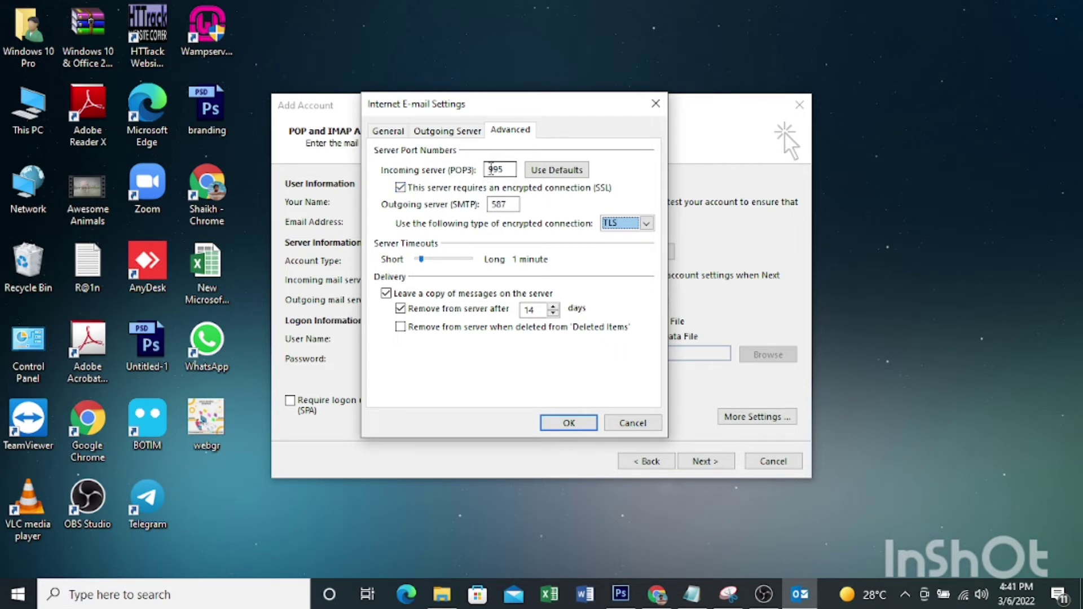
{"action": "mouse_move", "coordinate": [414, 217]}
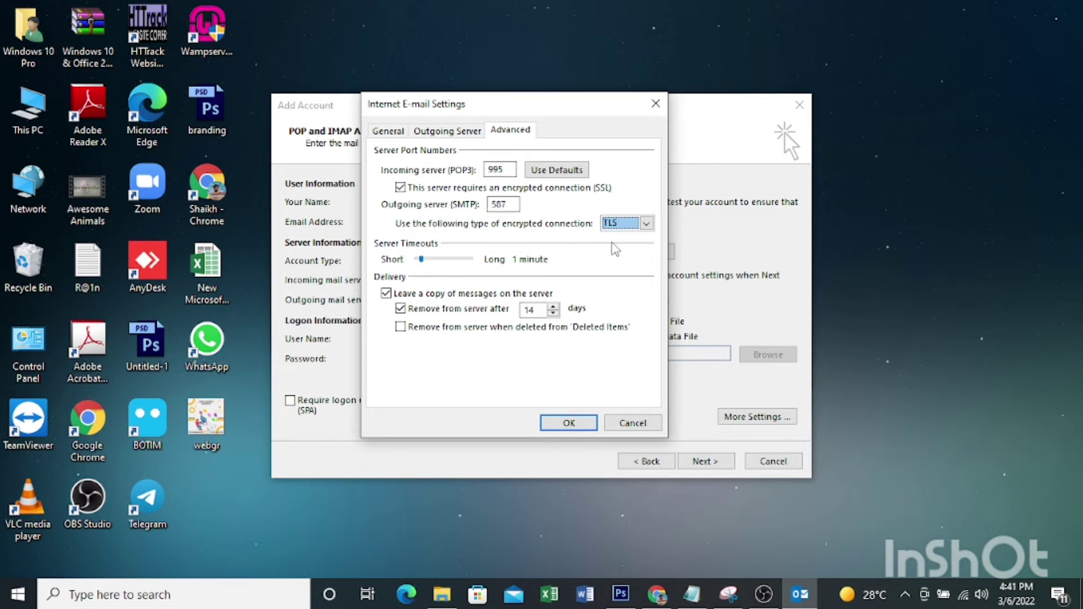
{"action": "mouse_move", "coordinate": [622, 261]}
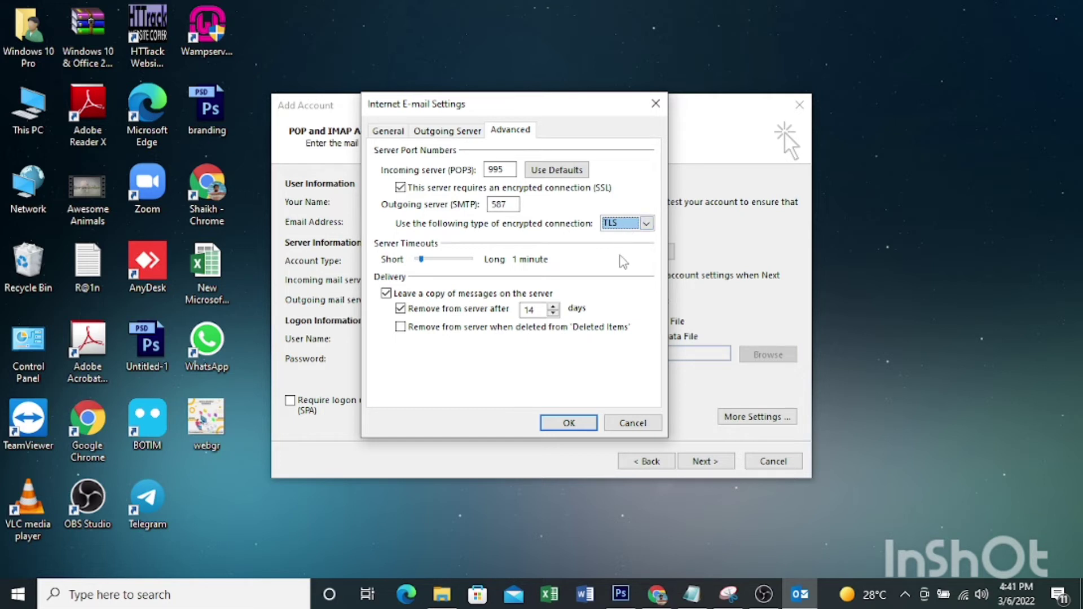
{"action": "mouse_move", "coordinate": [562, 371]}
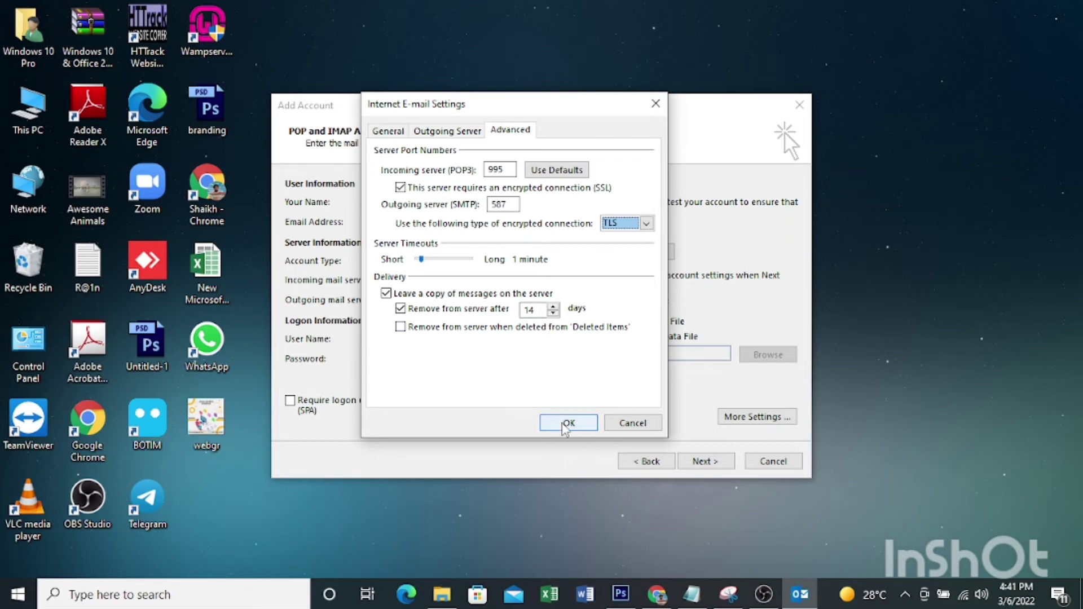
Step: Save the advanced settings, run Test Account Settings successfully, and continue with Next
{"action": "left_click", "coordinate": [567, 423]}
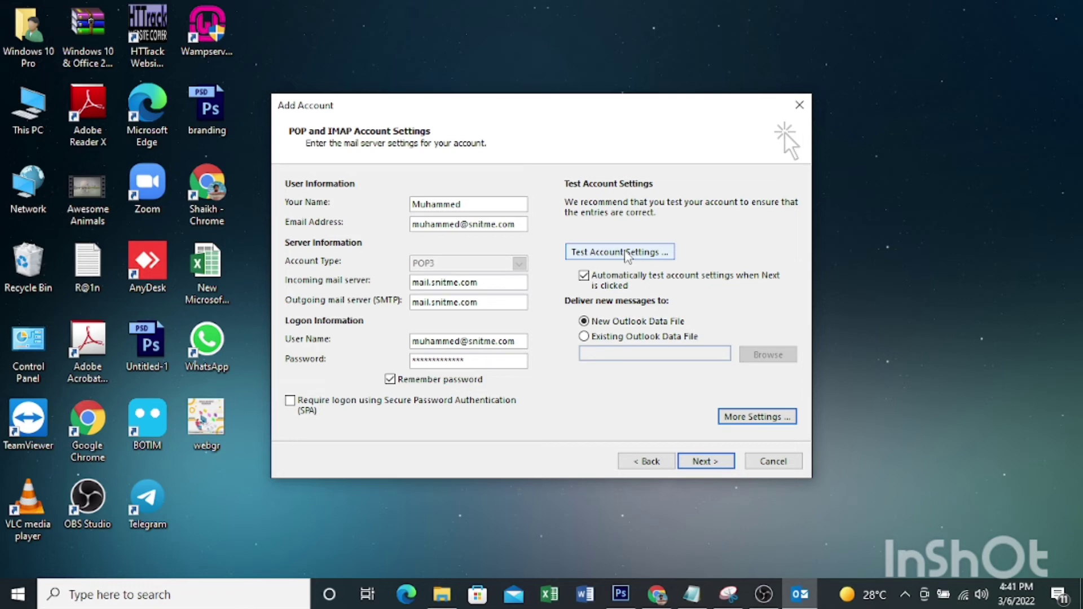
{"action": "left_click", "coordinate": [618, 250]}
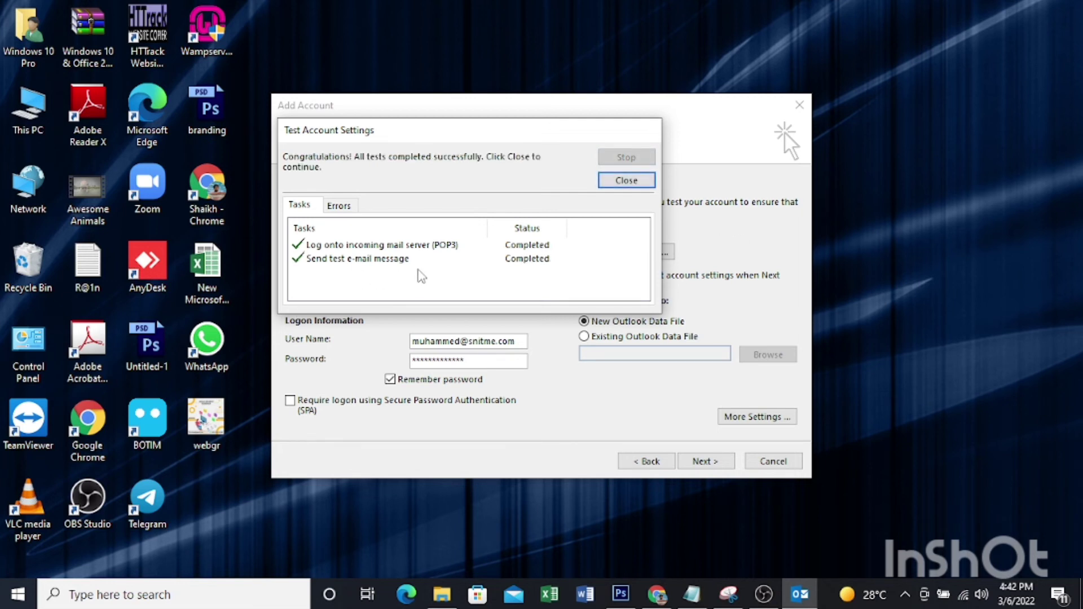
{"action": "mouse_move", "coordinate": [630, 201]}
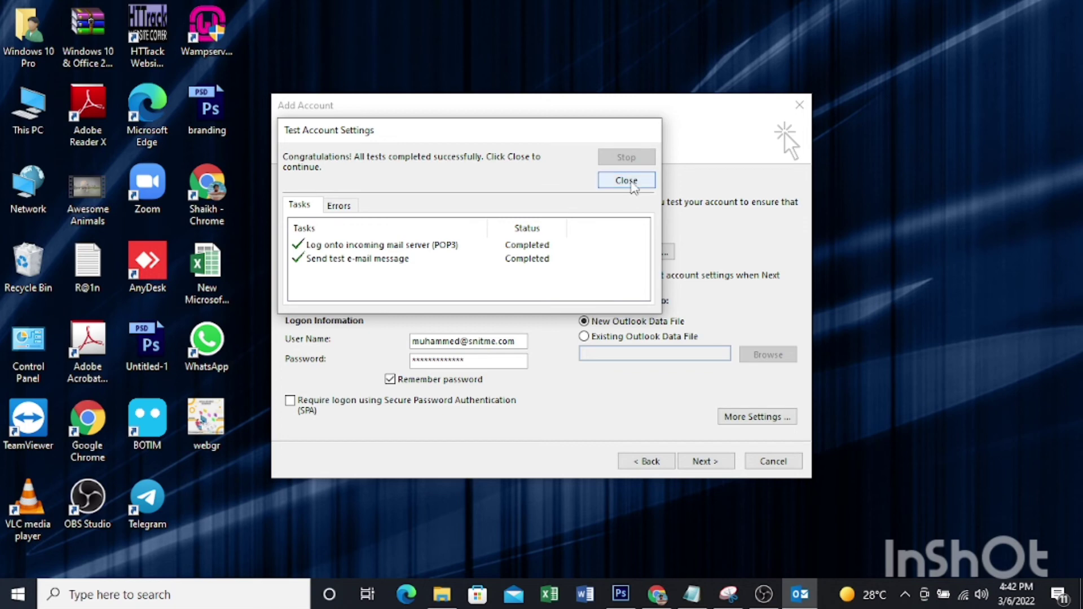
{"action": "left_click", "coordinate": [624, 180]}
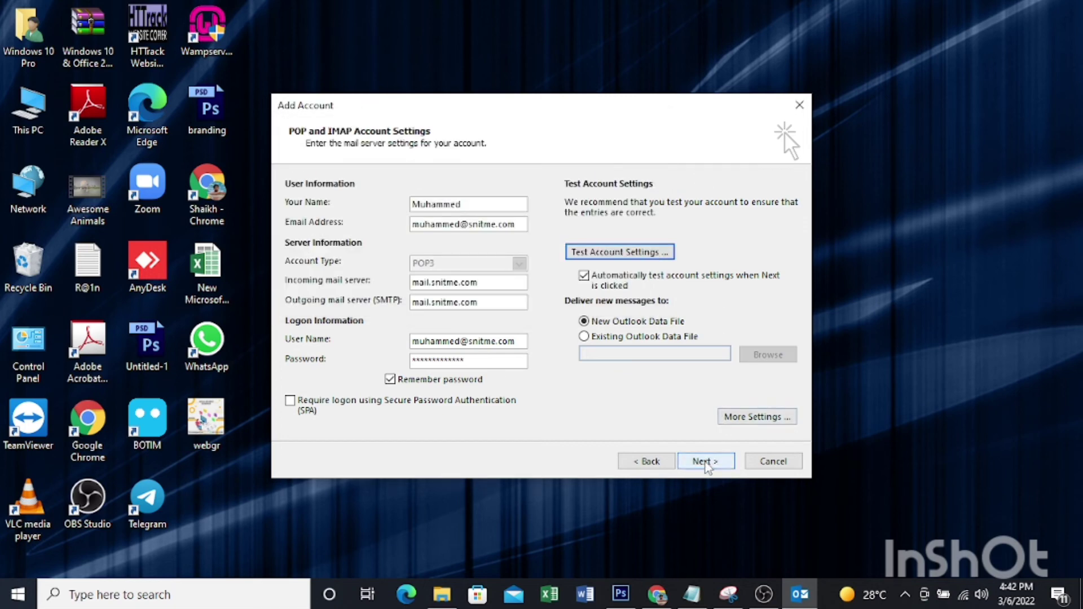
{"action": "left_click", "coordinate": [705, 461]}
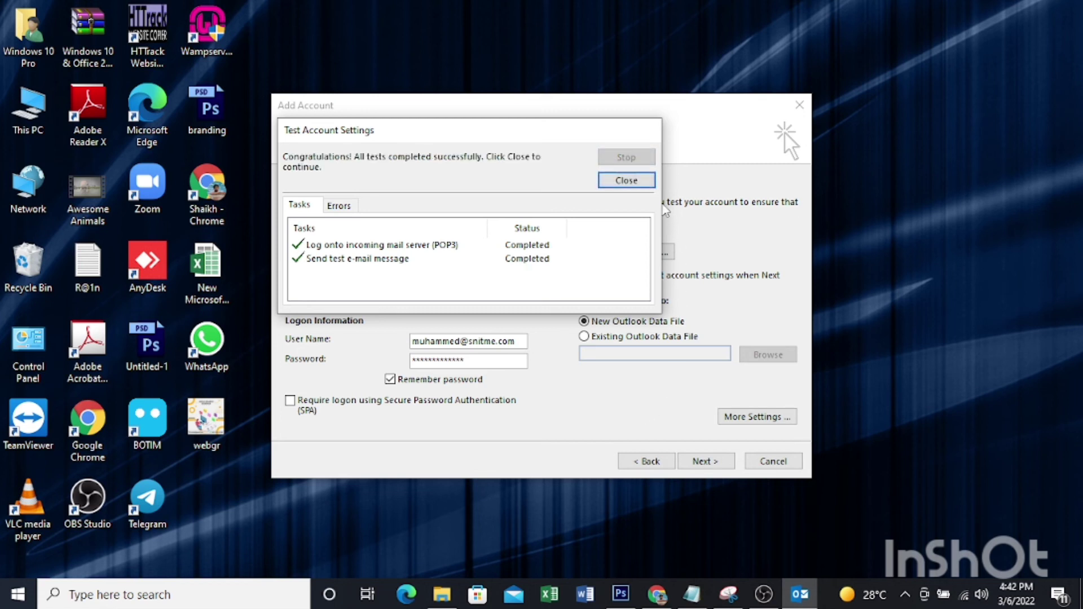
Step: Close the test results, finish the account setup, and view the Microsoft Outlook Test Message
{"action": "left_click", "coordinate": [625, 180]}
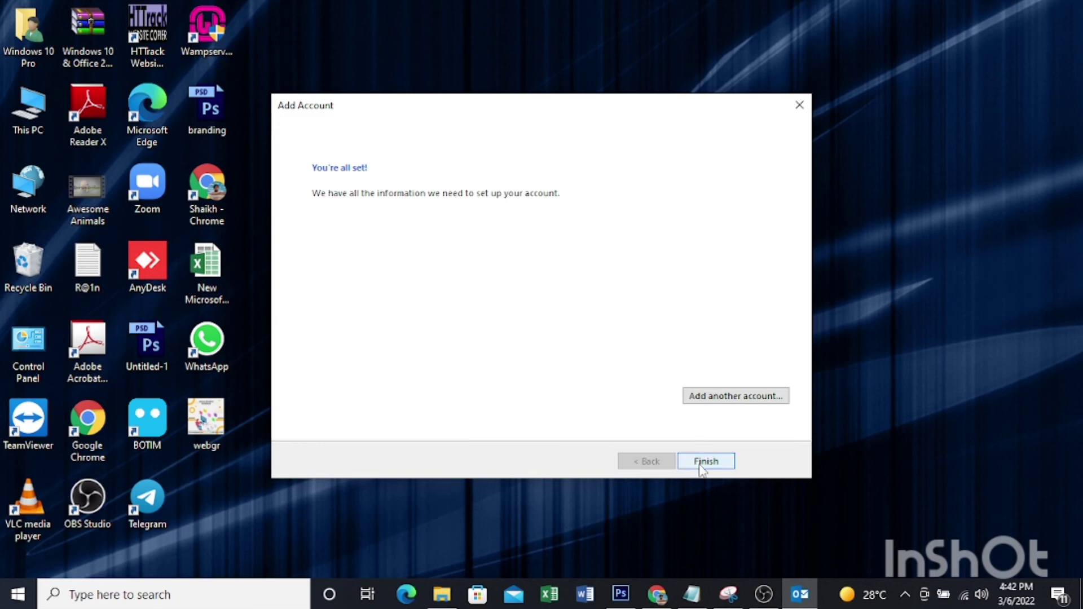
{"action": "left_click", "coordinate": [705, 460]}
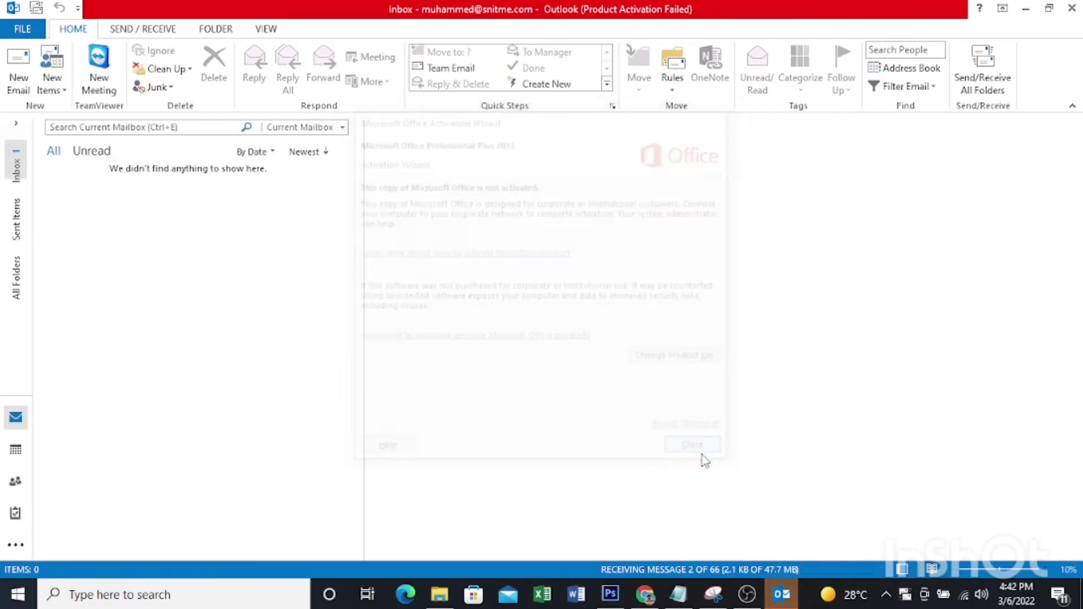
{"action": "left_click", "coordinate": [692, 445]}
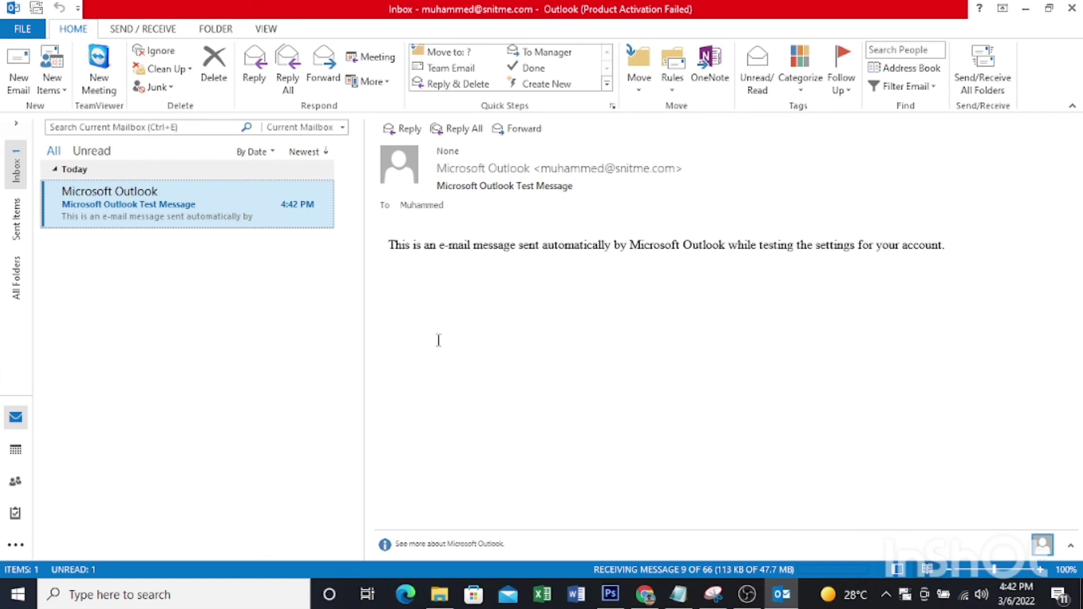